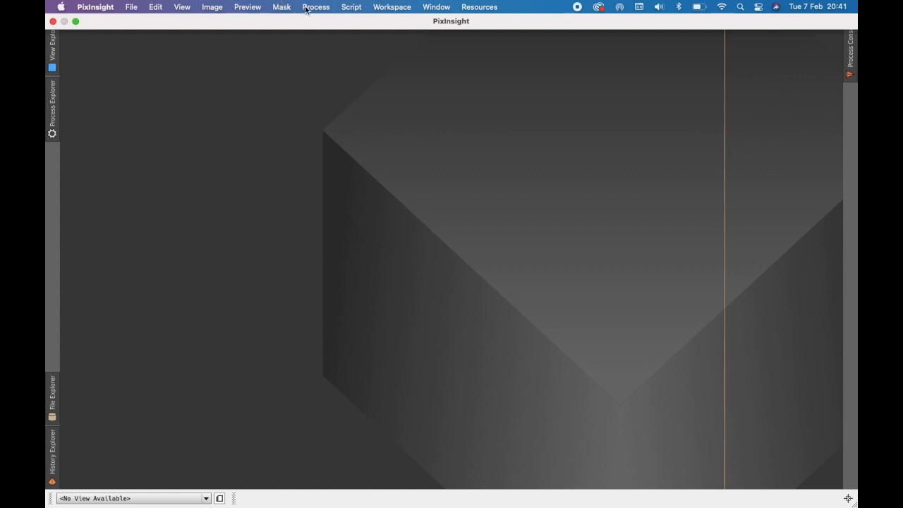
Launch ScreenTransferFunction from the Process menu and place it at the upper left of the workspace.
{"action": "left_click", "coordinate": [317, 6]}
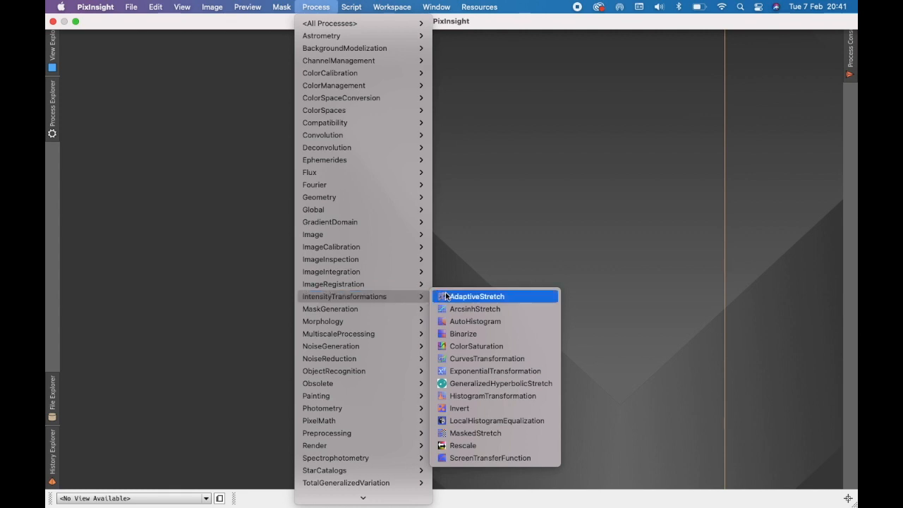
{"action": "mouse_move", "coordinate": [494, 458]}
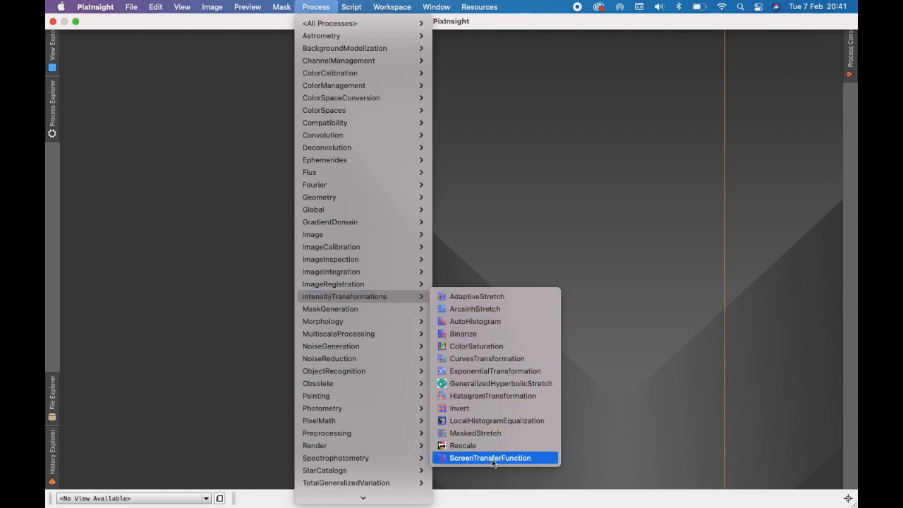
{"action": "left_click", "coordinate": [490, 457]}
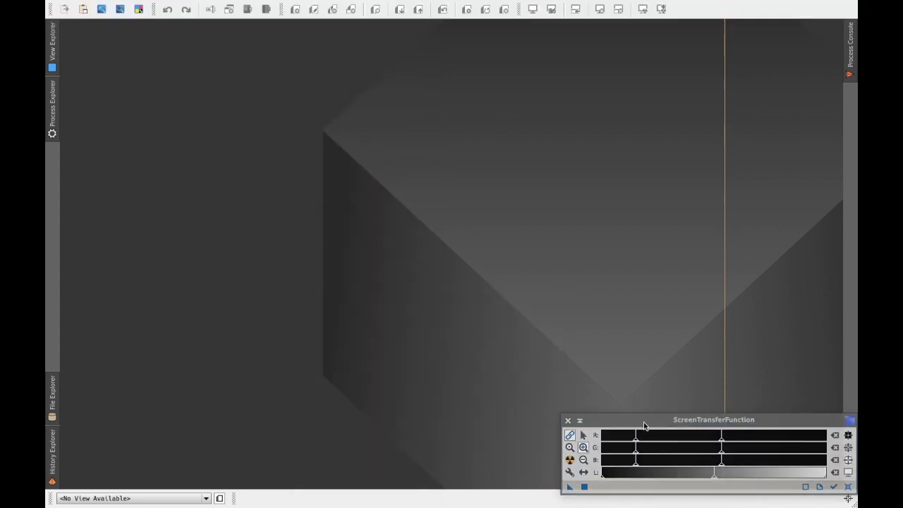
{"action": "left_click_drag", "start_coordinate": [714, 419], "coordinate": [304, 97]}
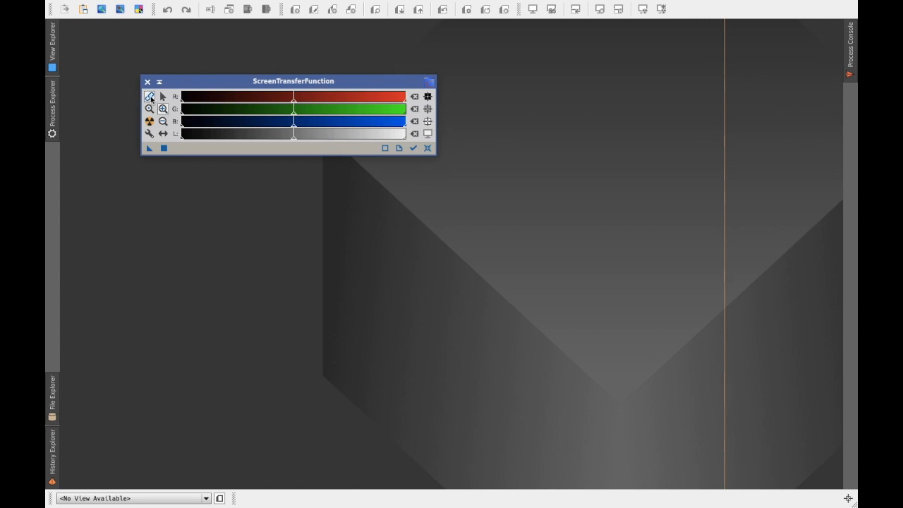
{"action": "mouse_move", "coordinate": [150, 96]}
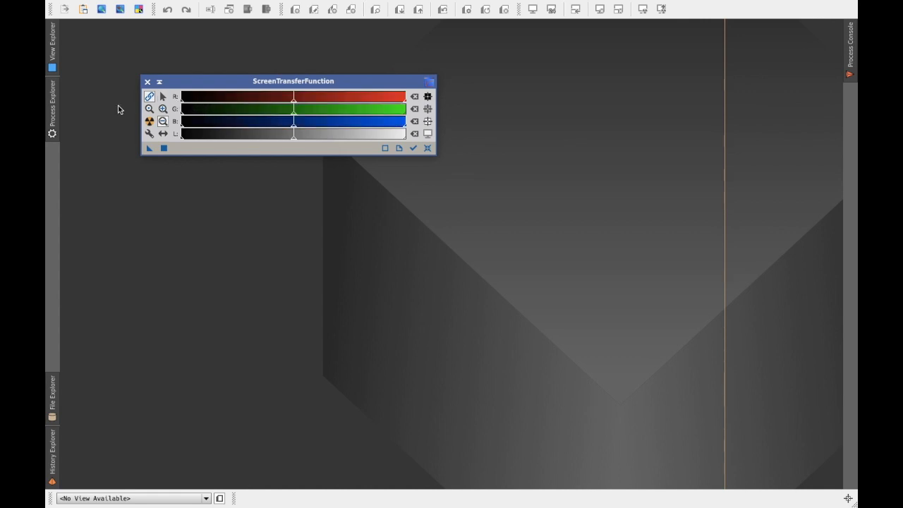
{"action": "mouse_move", "coordinate": [150, 133]}
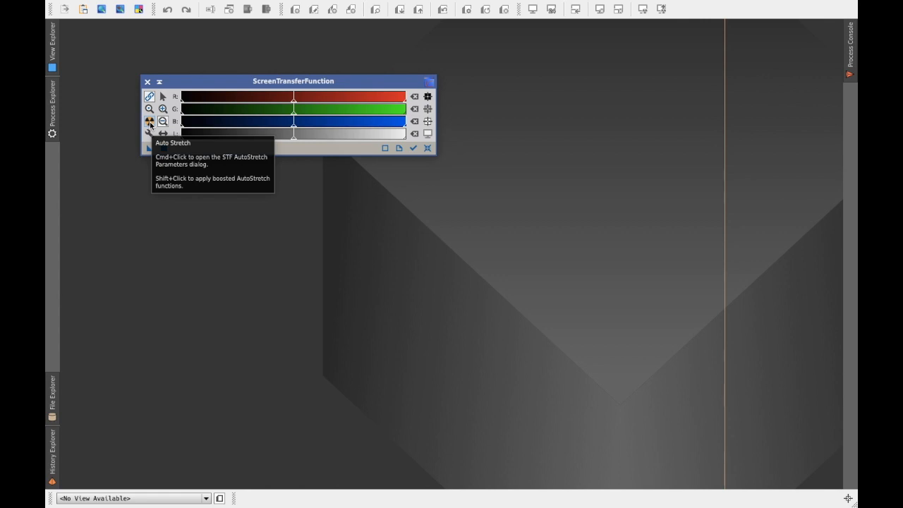
{"action": "mouse_move", "coordinate": [125, 144]}
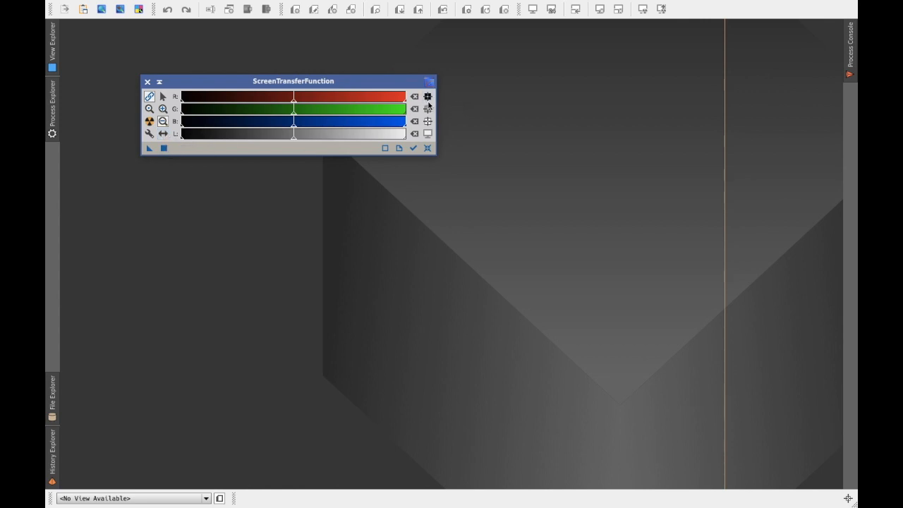
{"action": "mouse_move", "coordinate": [427, 96]}
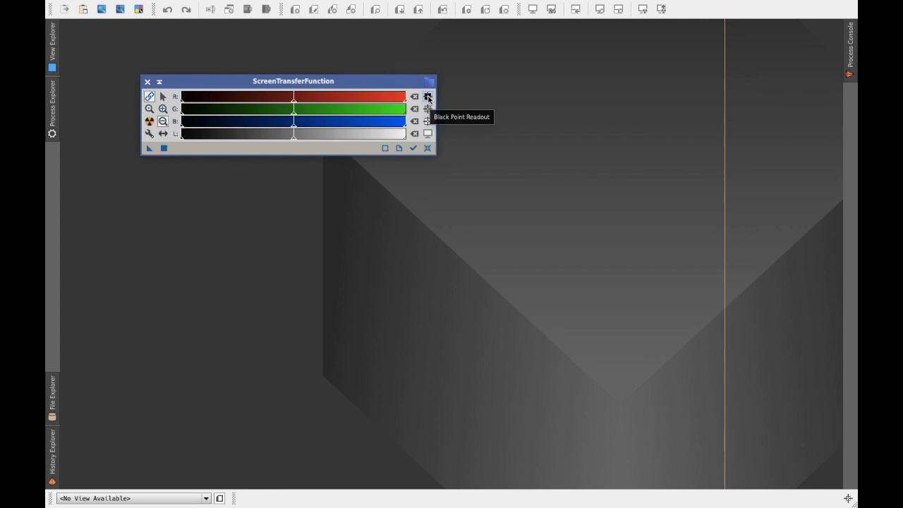
{"action": "mouse_move", "coordinate": [429, 110]}
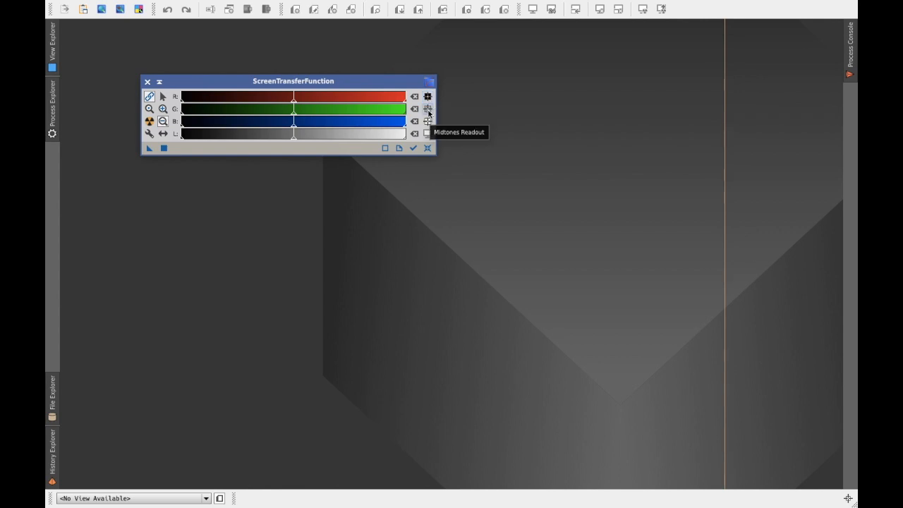
{"action": "mouse_move", "coordinate": [429, 121]}
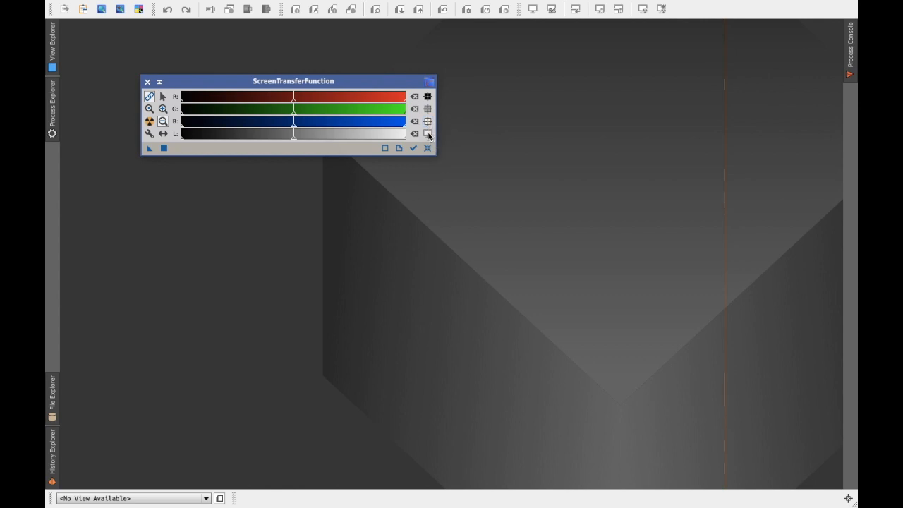
{"action": "mouse_move", "coordinate": [428, 134]}
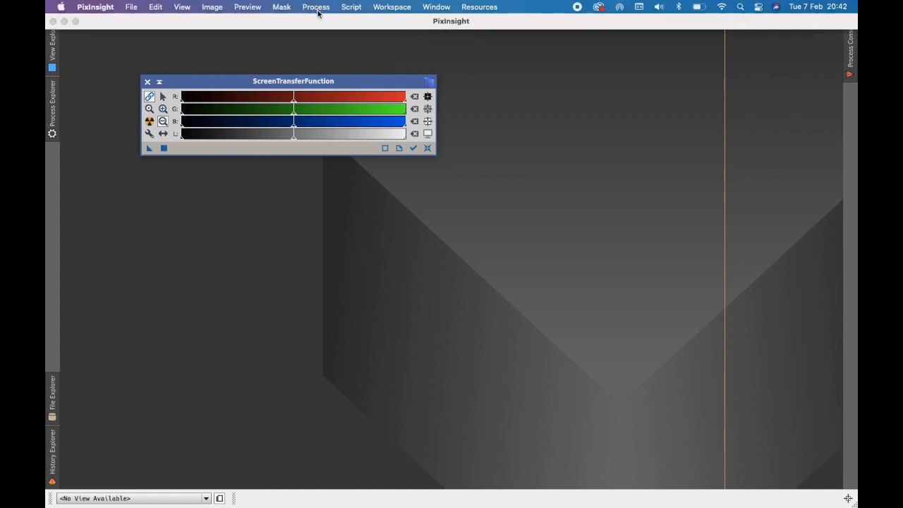
Launch HistogramTransformation and reset it to defaults (shadows 0, highlights 1, midtones 0.5).
{"action": "left_click", "coordinate": [316, 6]}
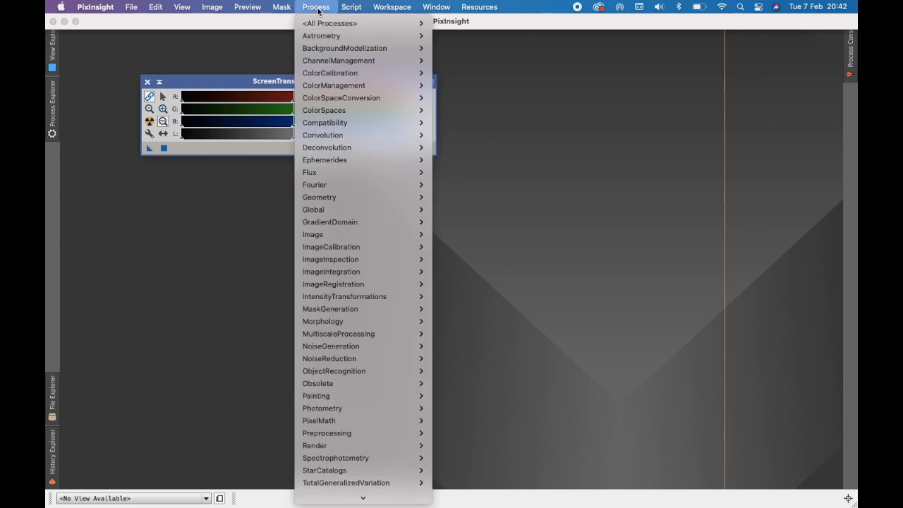
{"action": "mouse_move", "coordinate": [330, 246]}
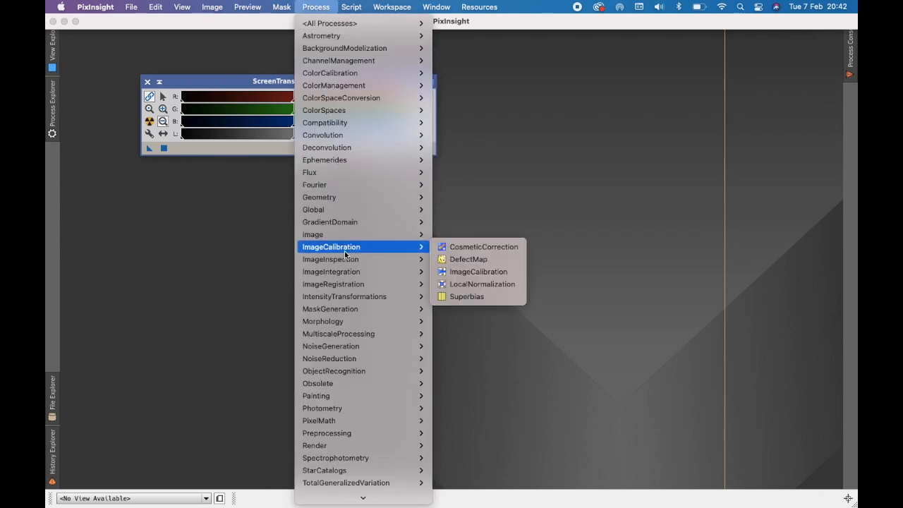
{"action": "mouse_move", "coordinate": [353, 321]}
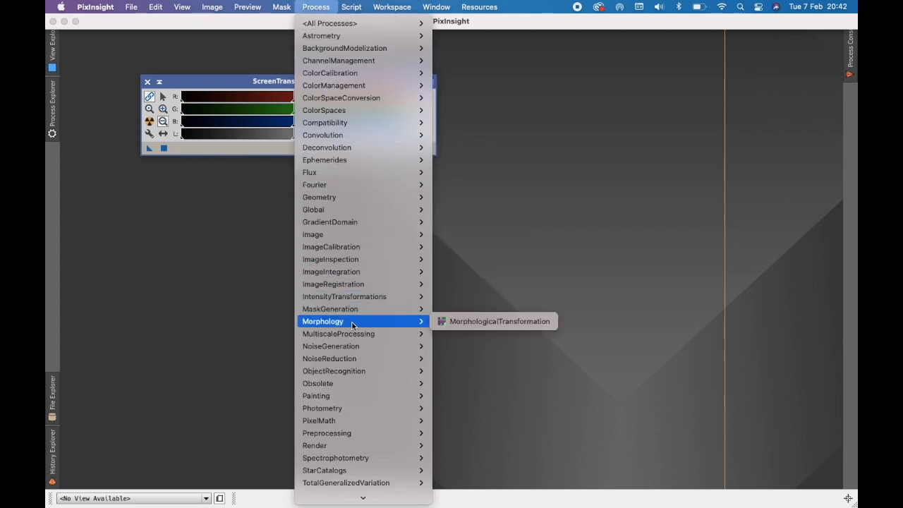
{"action": "mouse_move", "coordinate": [344, 297]}
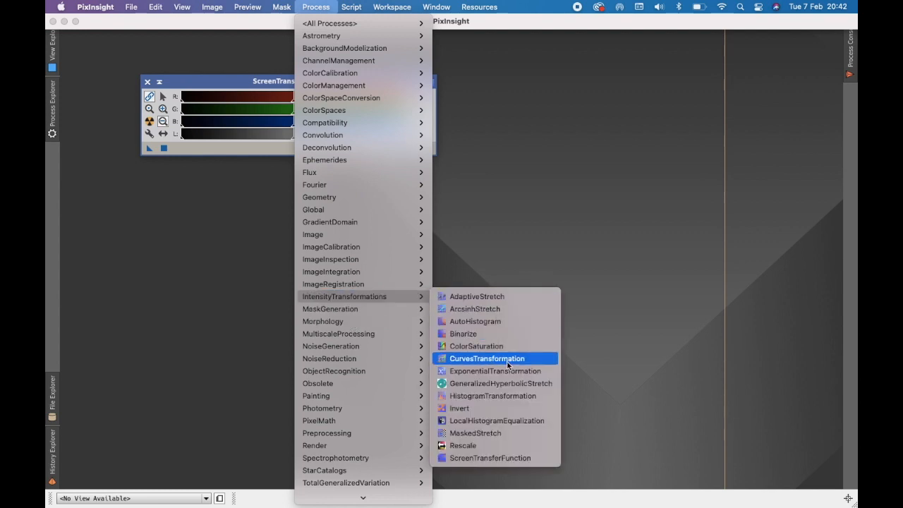
{"action": "mouse_move", "coordinate": [494, 395]}
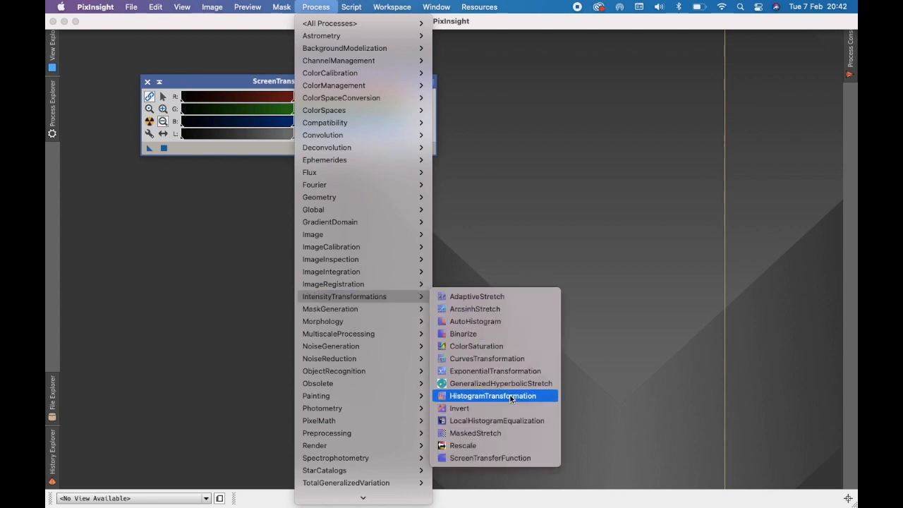
{"action": "left_click", "coordinate": [493, 396]}
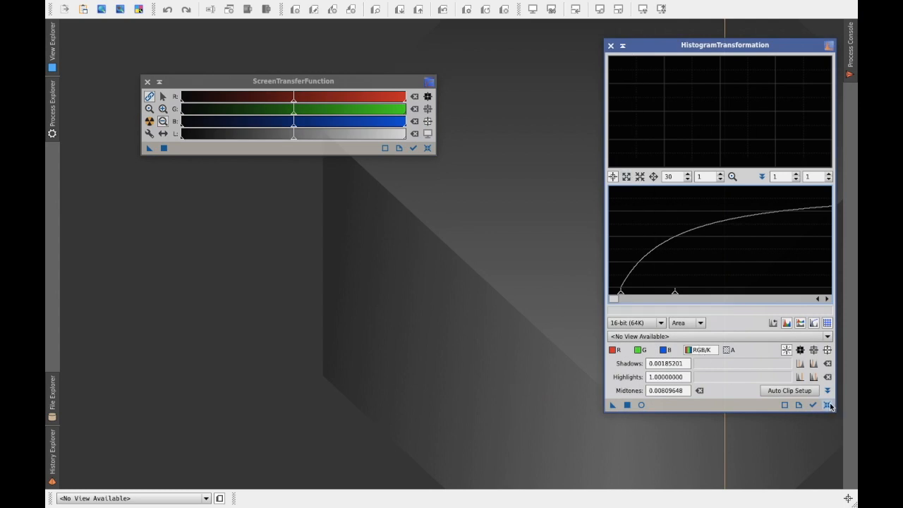
{"action": "left_click", "coordinate": [827, 403]}
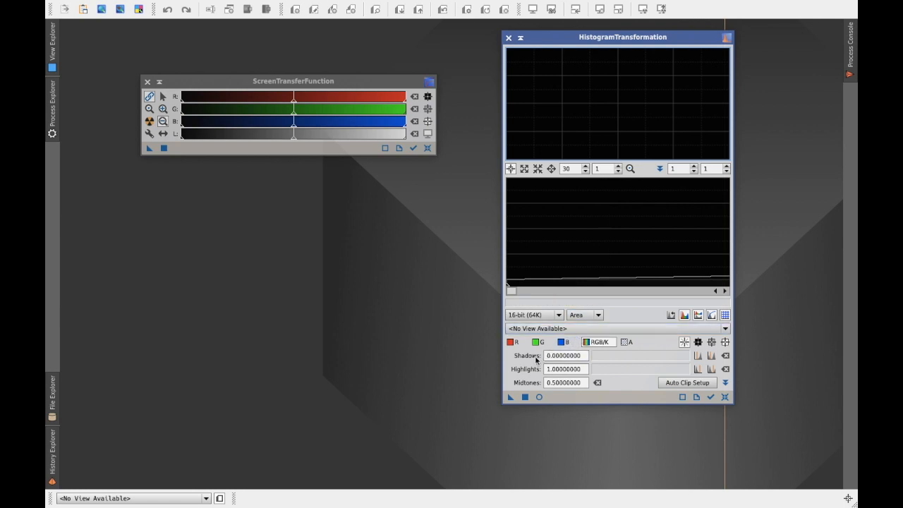
{"action": "mouse_move", "coordinate": [536, 359]}
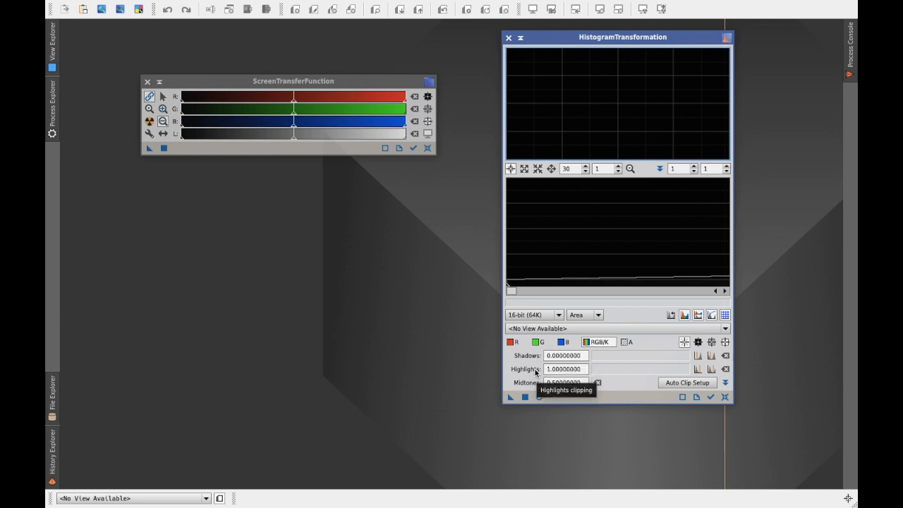
{"action": "mouse_move", "coordinate": [533, 383]}
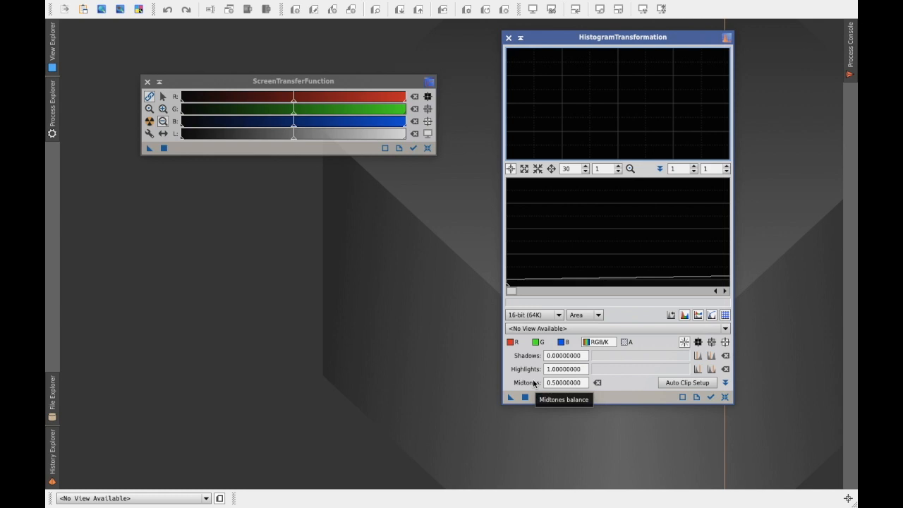
{"action": "mouse_move", "coordinate": [452, 364]}
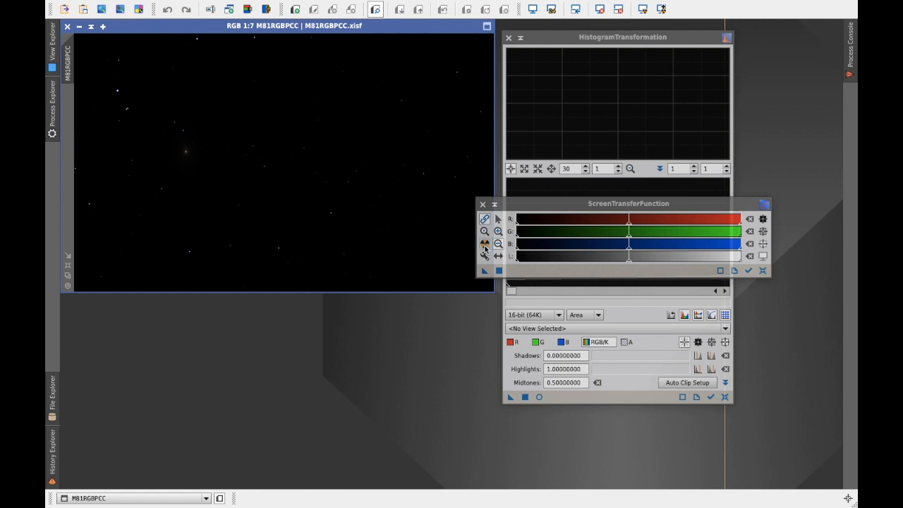
{"action": "mouse_move", "coordinate": [486, 242]}
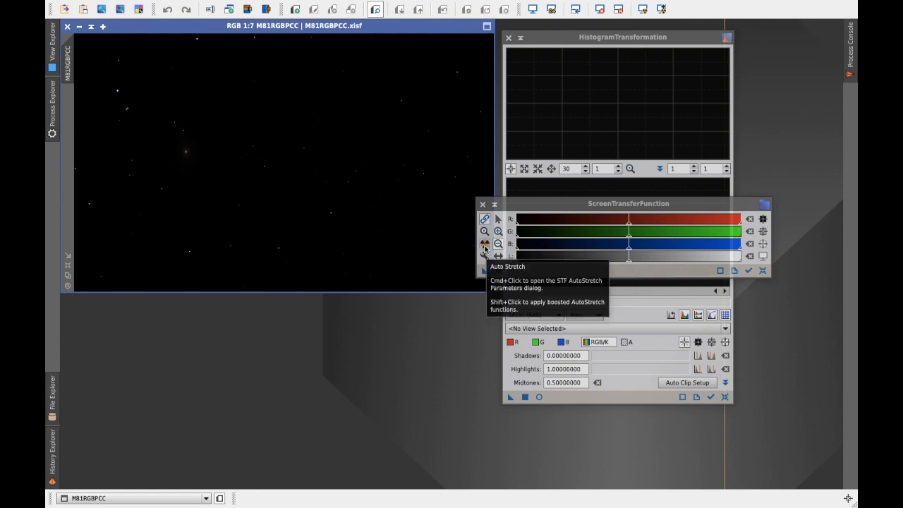
Auto-stretch the M81RGBPCC display, zoom to 2:1 and check the pixel readout options.
{"action": "left_click", "coordinate": [486, 242]}
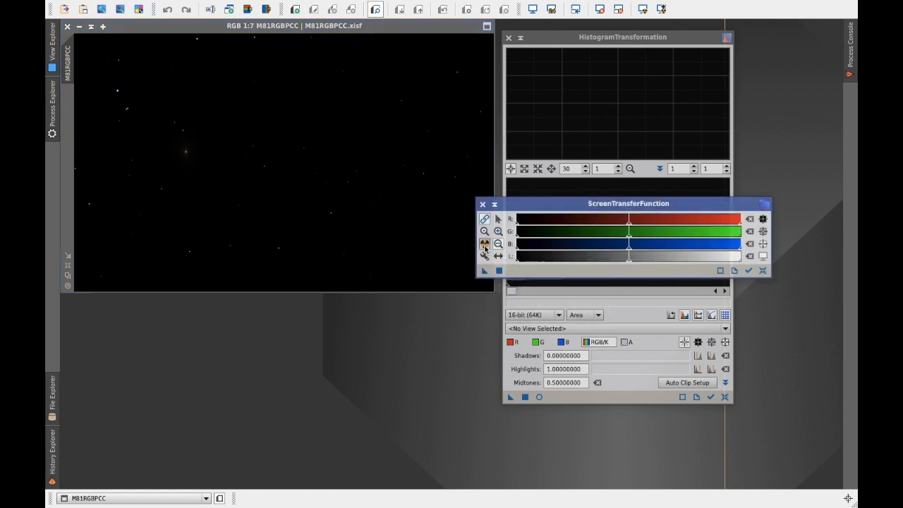
{"action": "left_click", "coordinate": [485, 244]}
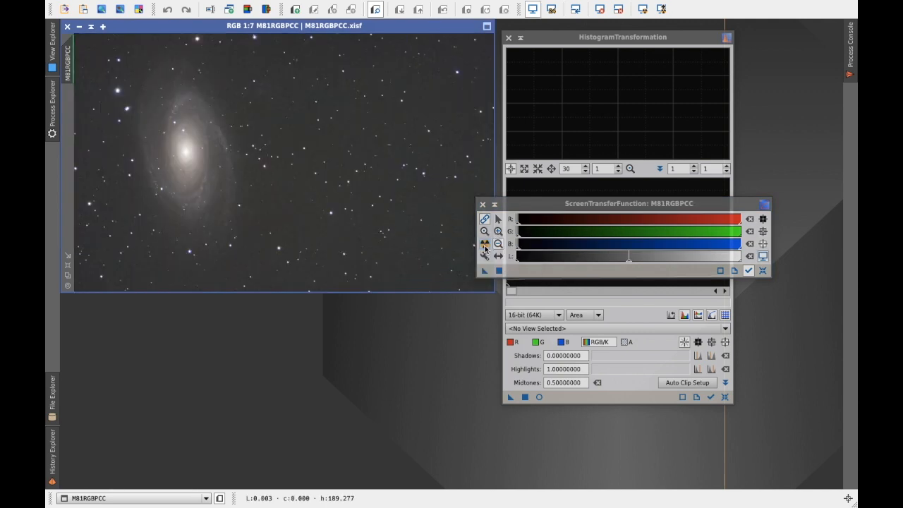
{"action": "left_click", "coordinate": [486, 231]}
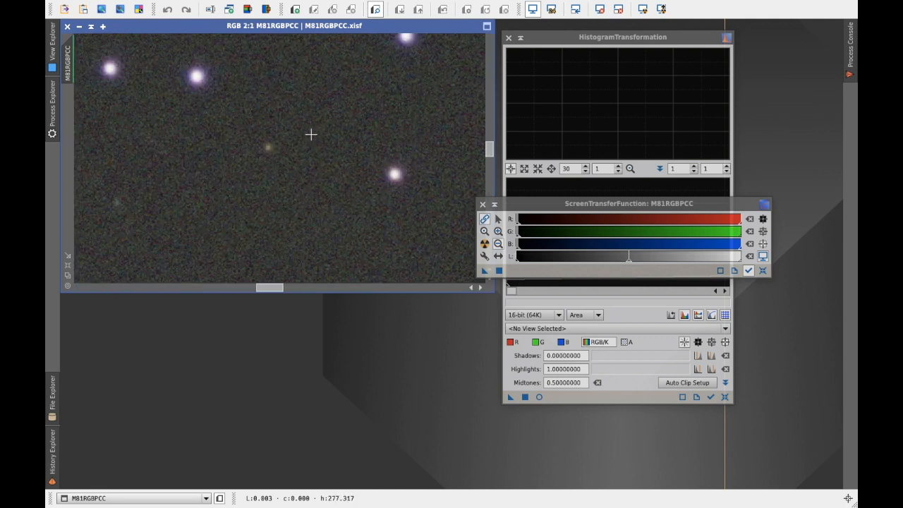
{"action": "mouse_move", "coordinate": [394, 175]}
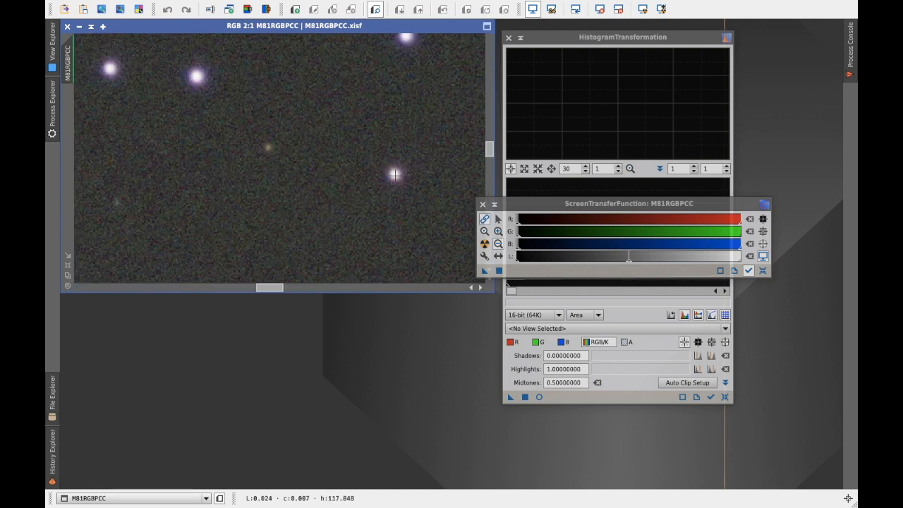
{"action": "mouse_move", "coordinate": [394, 175]}
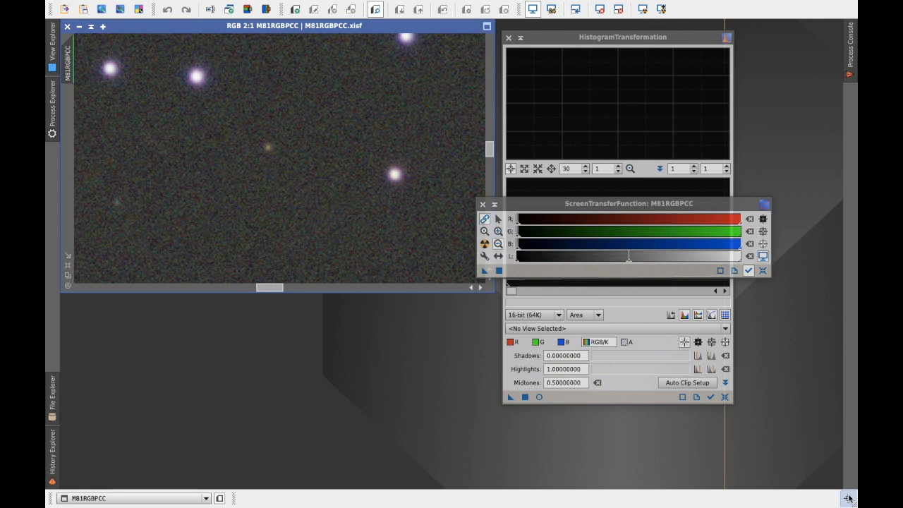
{"action": "right_click", "coordinate": [850, 499]}
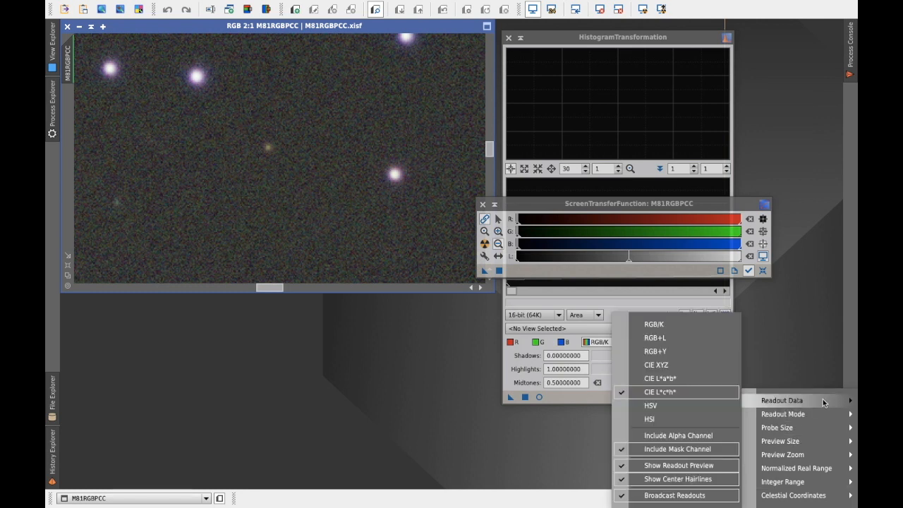
{"action": "mouse_move", "coordinate": [674, 339]}
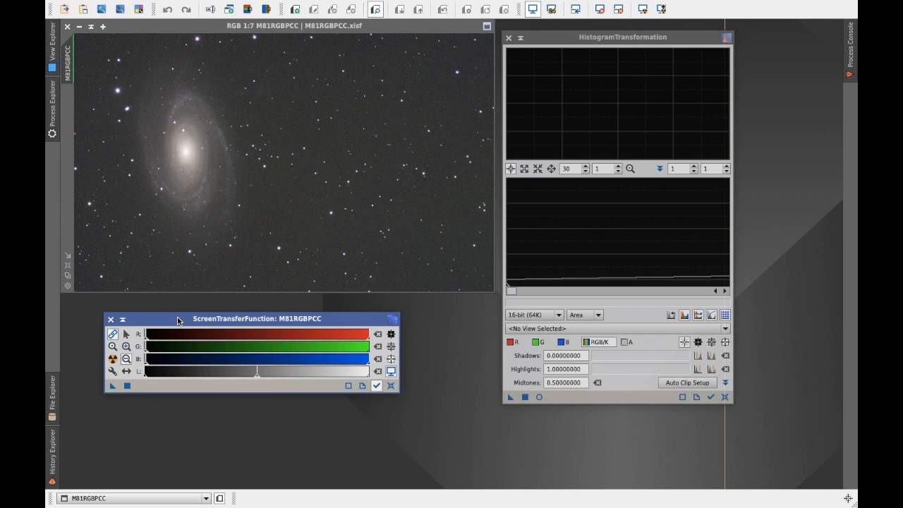
{"action": "mouse_move", "coordinate": [139, 347]}
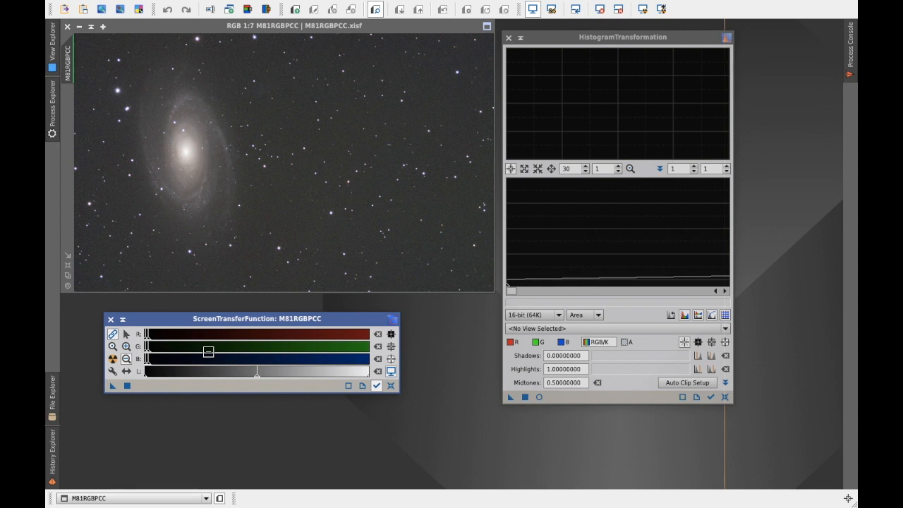
{"action": "mouse_move", "coordinate": [200, 248]}
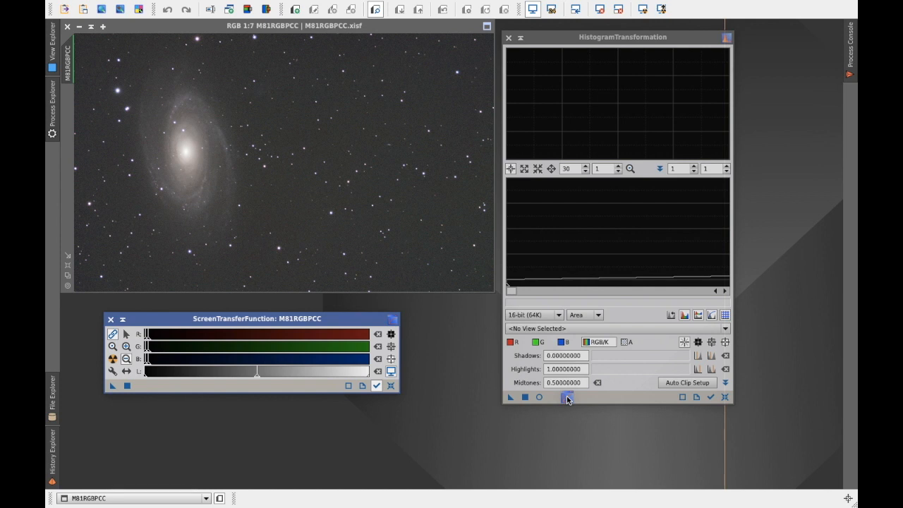
Transfer the STF stretch into HistogramTransformation targeting M81RGBPCC, then close the STF panel.
{"action": "left_click", "coordinate": [567, 397]}
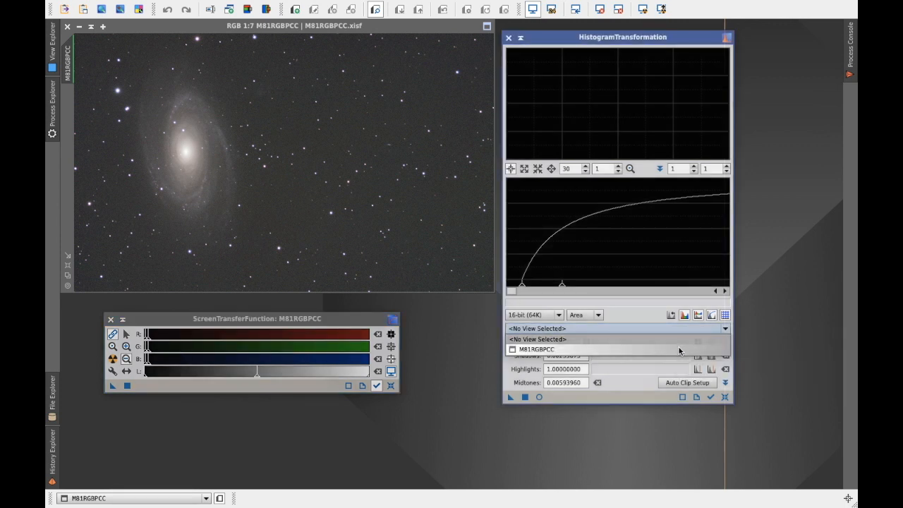
{"action": "left_click", "coordinate": [536, 350]}
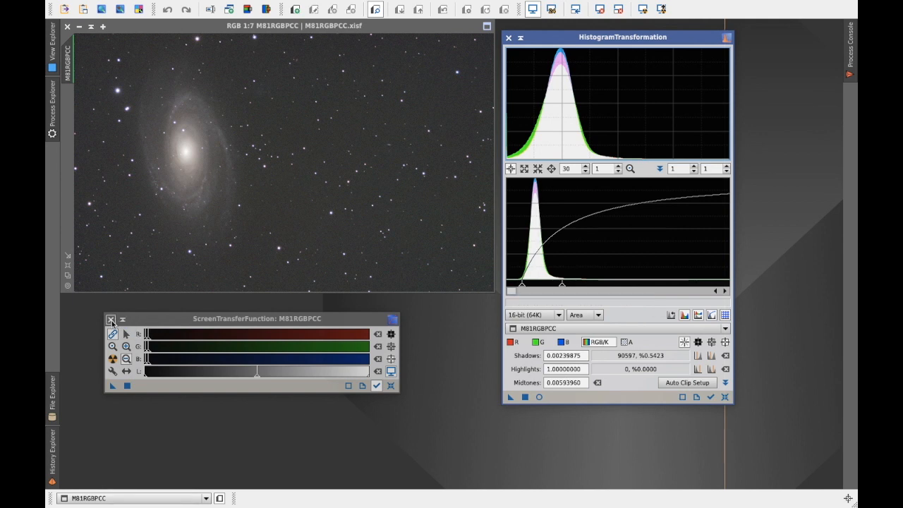
{"action": "left_click", "coordinate": [110, 319]}
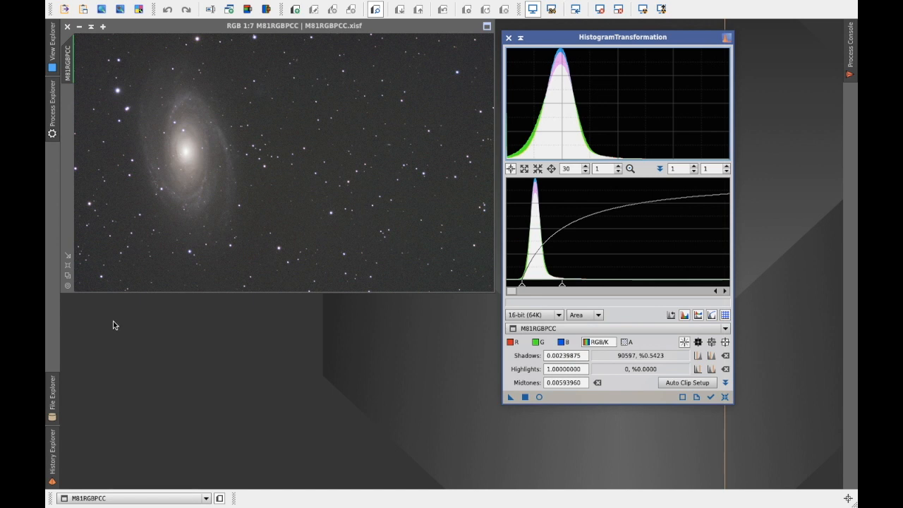
{"action": "mouse_move", "coordinate": [271, 200]}
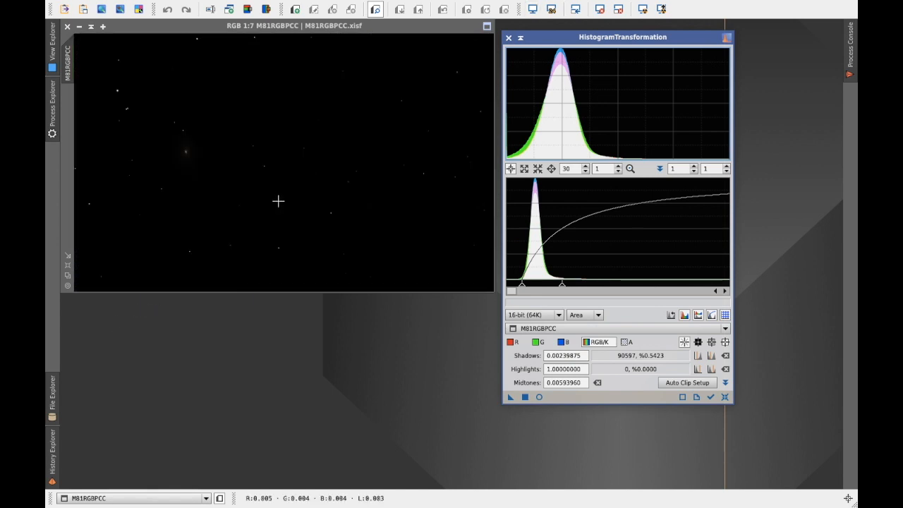
With Real-Time Preview on, raise shadows to about 0.0055 and midtones to about 0.0087.
{"action": "left_click", "coordinate": [539, 396]}
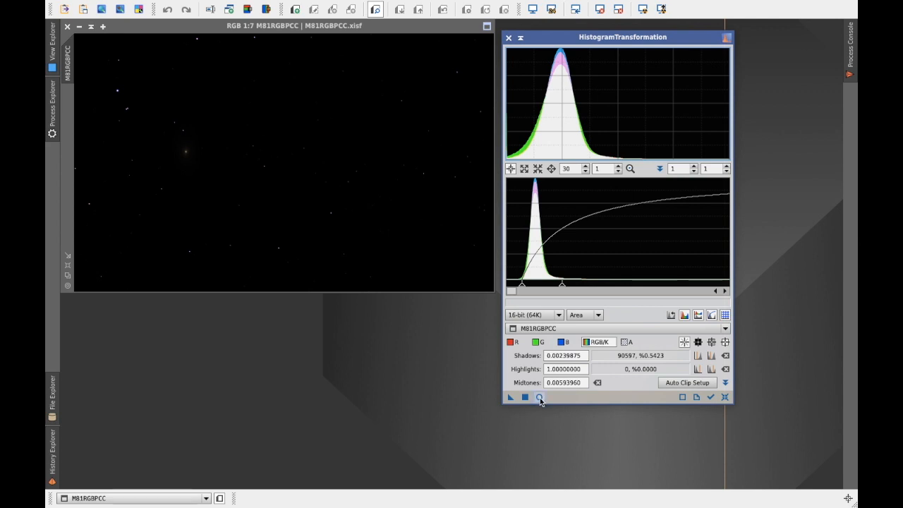
{"action": "mouse_move", "coordinate": [539, 398]}
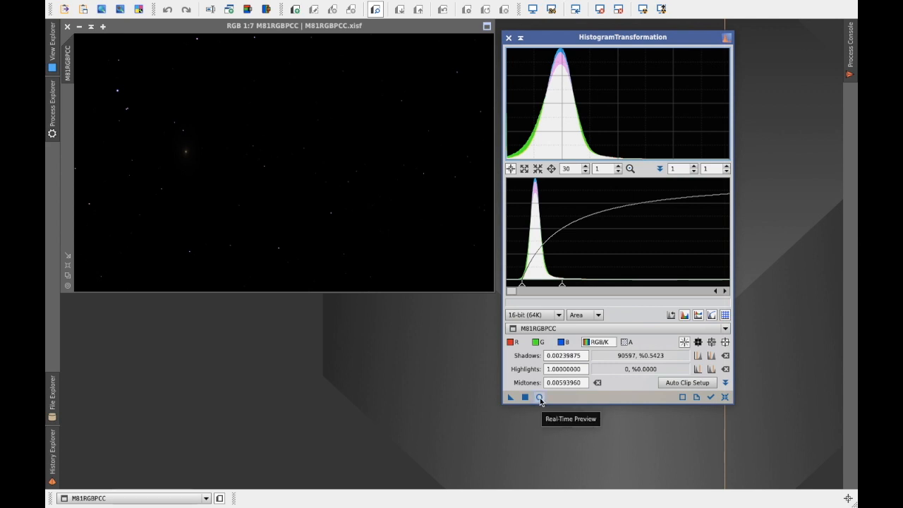
{"action": "left_click", "coordinate": [539, 398]}
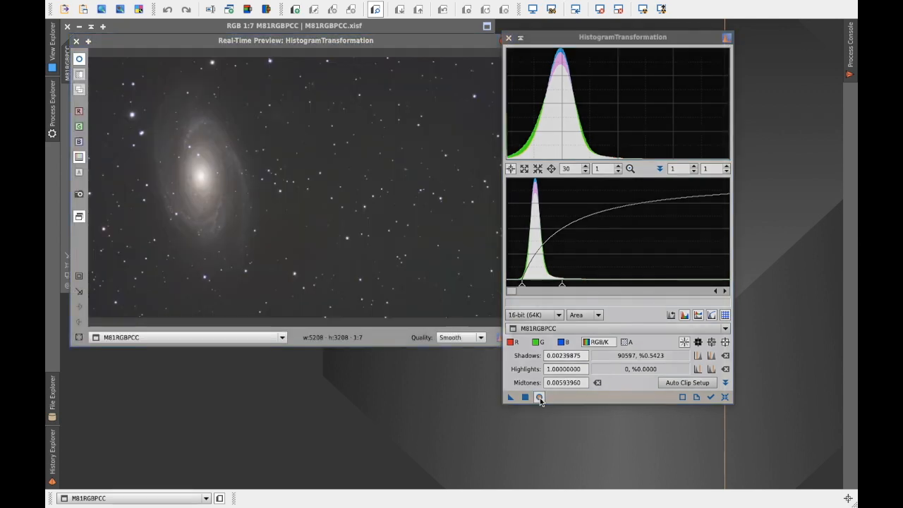
{"action": "left_click", "coordinate": [539, 396]}
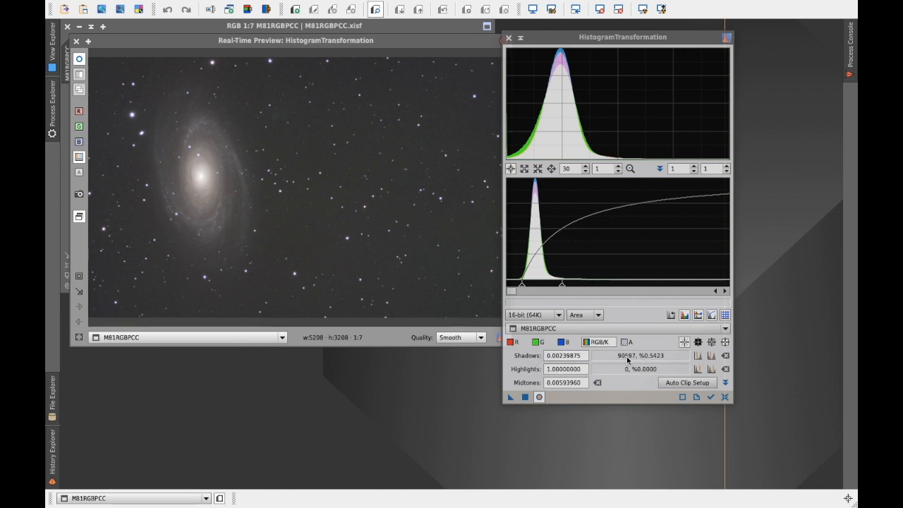
{"action": "mouse_move", "coordinate": [613, 353]}
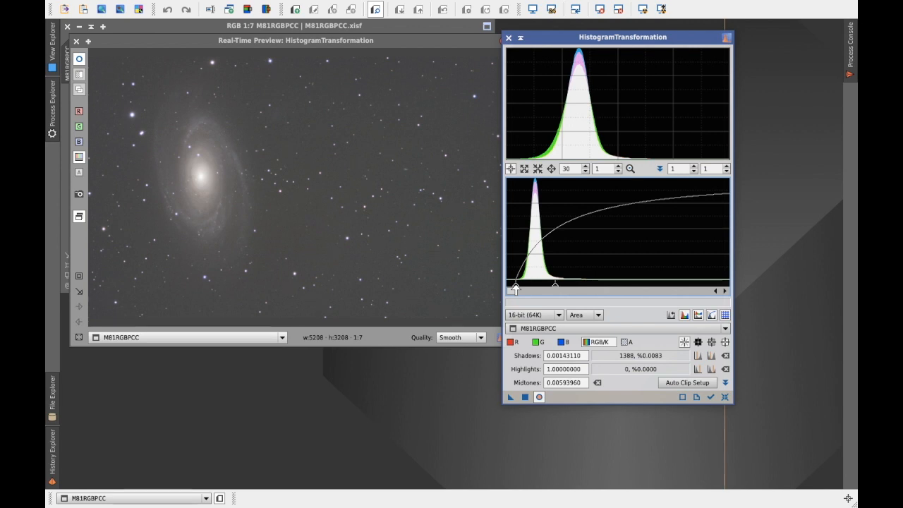
{"action": "mouse_move", "coordinate": [405, 206]}
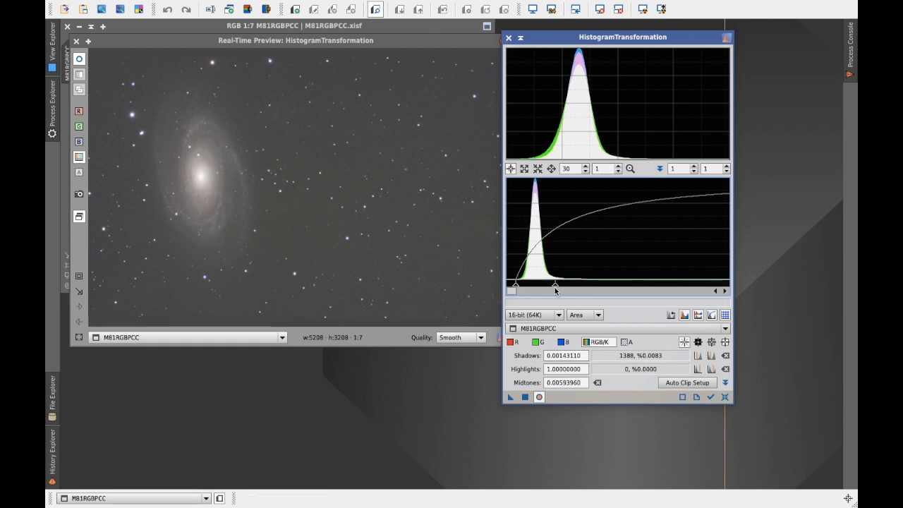
{"action": "left_click_drag", "start_coordinate": [556, 289], "coordinate": [556, 288]}
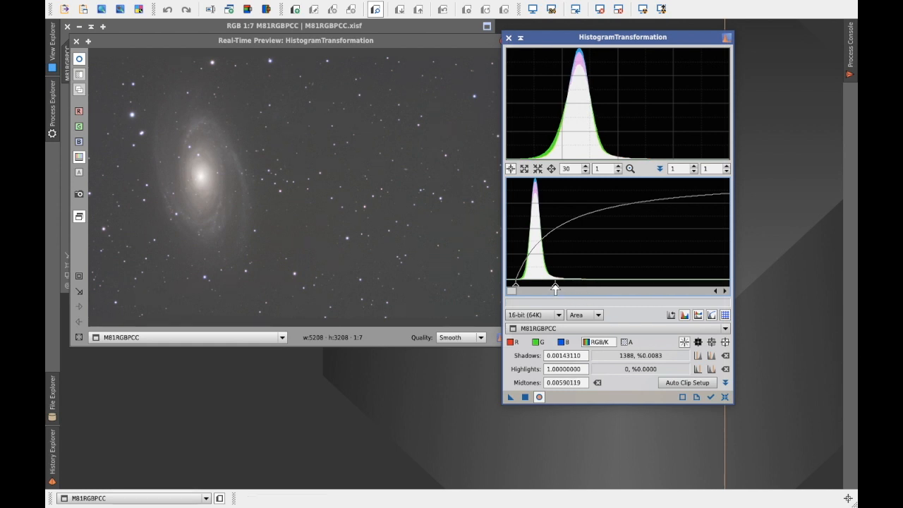
{"action": "left_click_drag", "start_coordinate": [556, 289], "coordinate": [572, 289]}
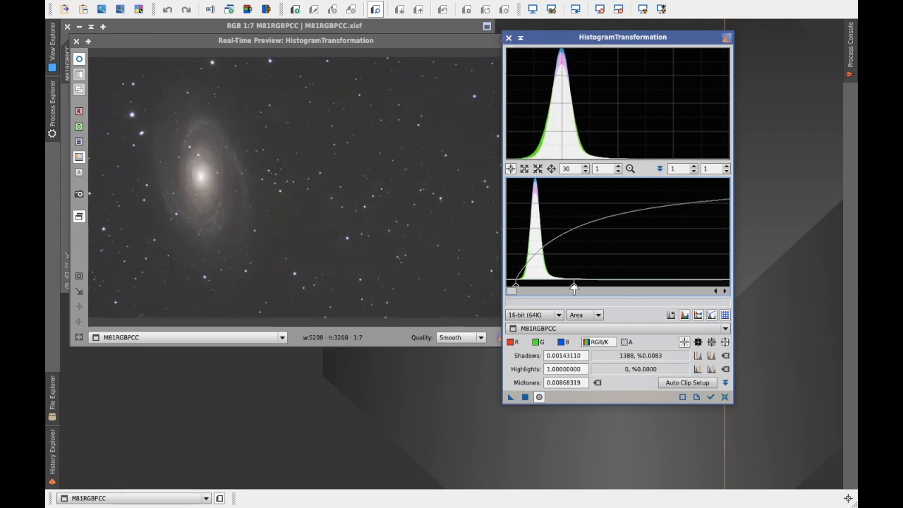
{"action": "mouse_move", "coordinate": [177, 220]}
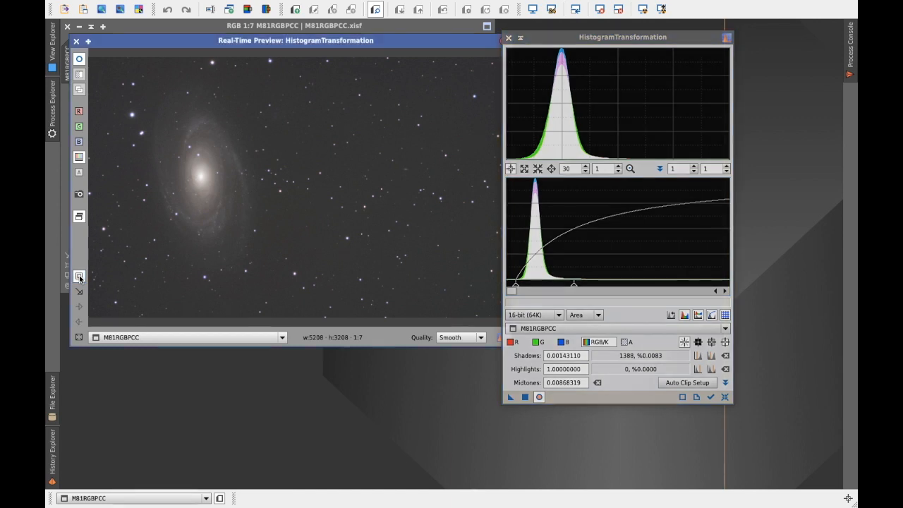
Zoom the live preview into a region beside the M81 galaxy core.
{"action": "left_click_drag", "start_coordinate": [212, 113], "coordinate": [212, 240]}
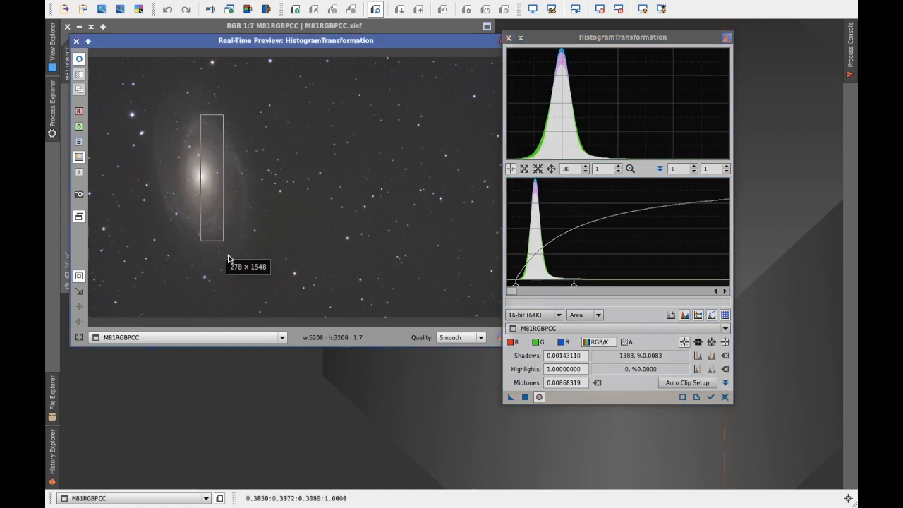
{"action": "left_click_drag", "start_coordinate": [212, 243], "coordinate": [291, 251]}
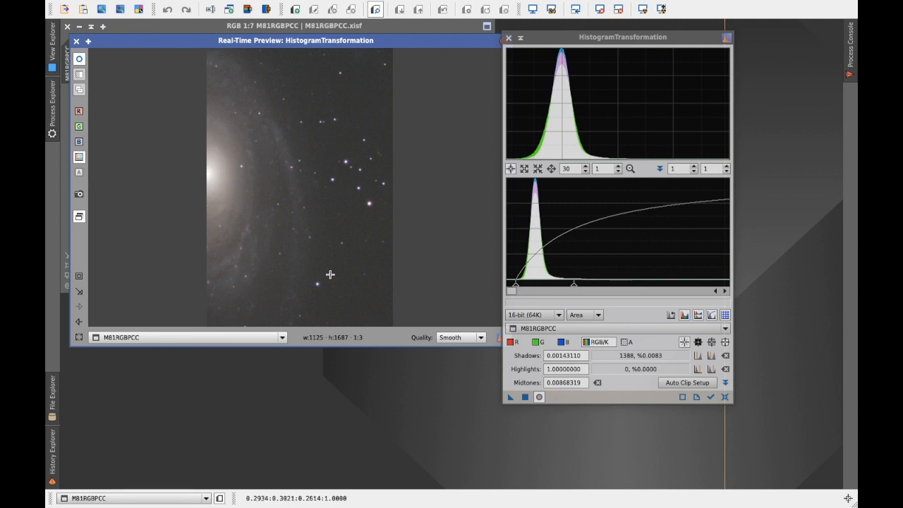
{"action": "mouse_move", "coordinate": [420, 404]}
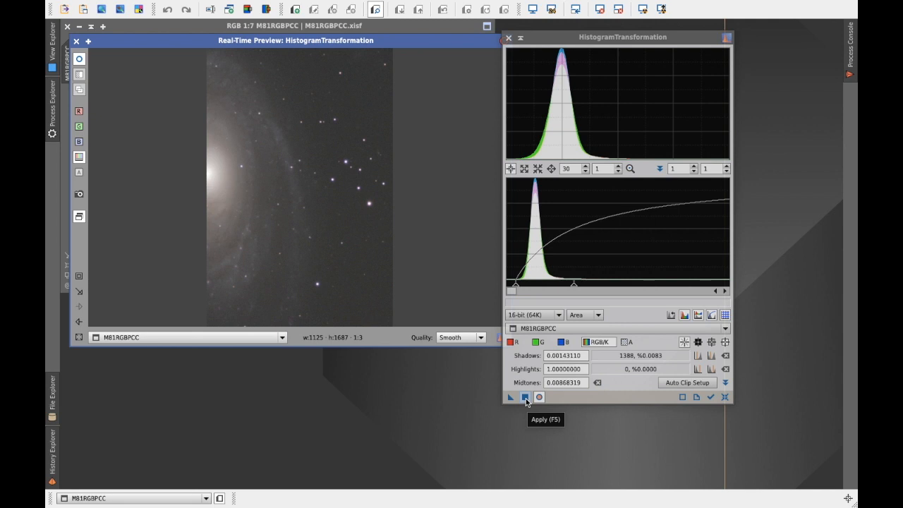
Apply the histogram stretch to M81 and rename the image M81HTStretch.
{"action": "left_click", "coordinate": [525, 397]}
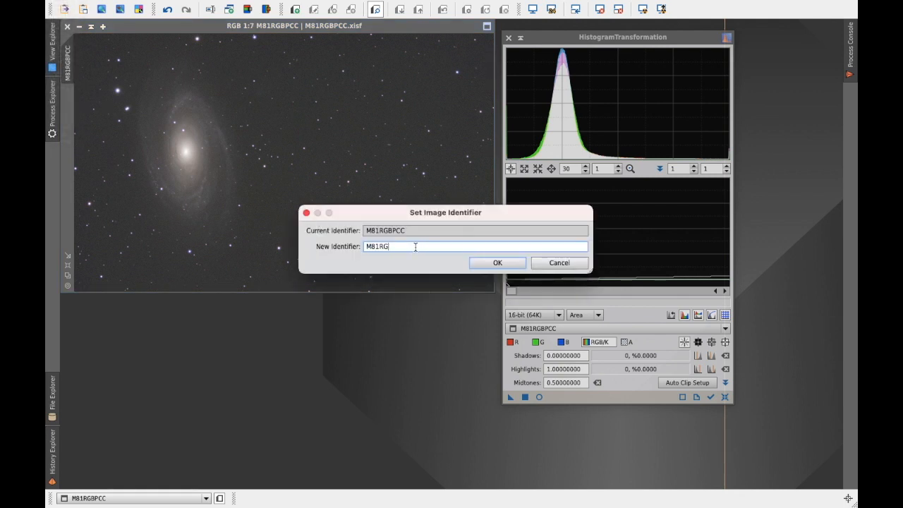
{"action": "key", "text": "BackSpace"}
{"action": "type", "text": "HTStretch"}
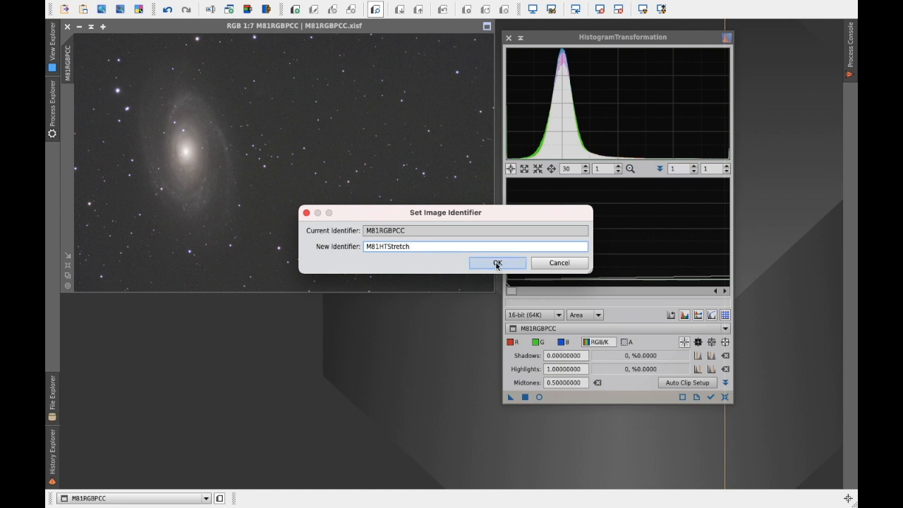
{"action": "left_click", "coordinate": [496, 262]}
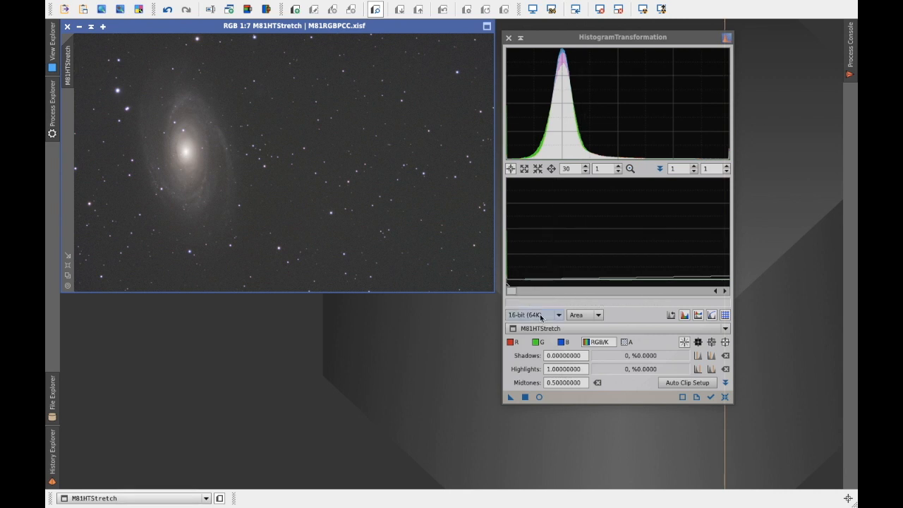
{"action": "mouse_move", "coordinate": [511, 342]}
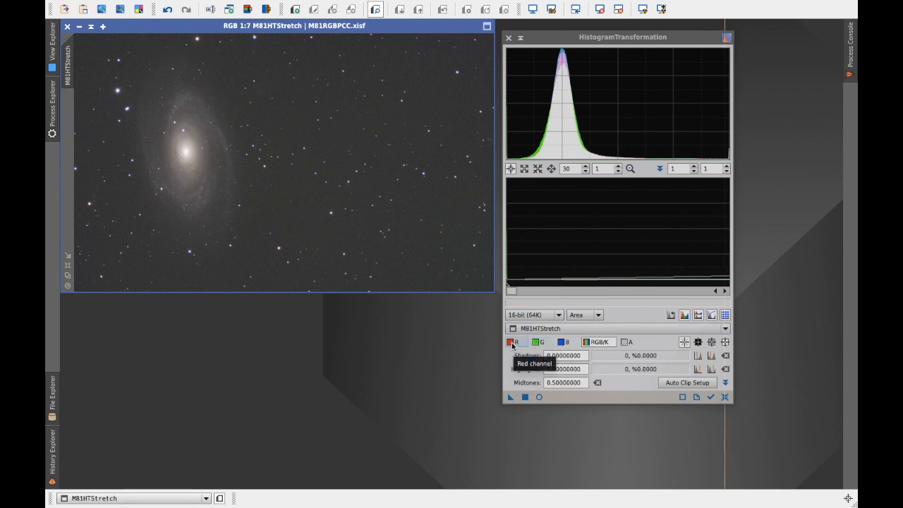
View the R, G and B channel histograms of M81HTStretch, ending on the combined RGB/K view.
{"action": "left_click", "coordinate": [516, 343]}
{"action": "type", "text": "1"}
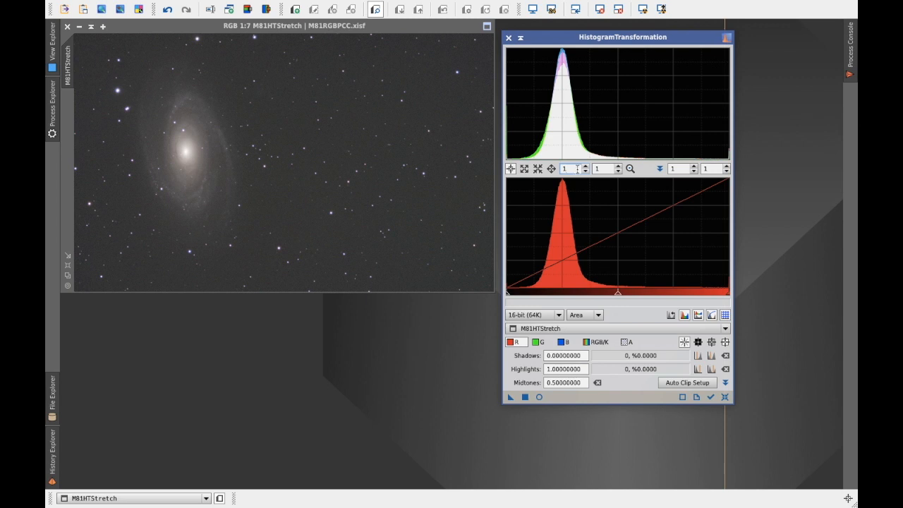
{"action": "left_click", "coordinate": [542, 343]}
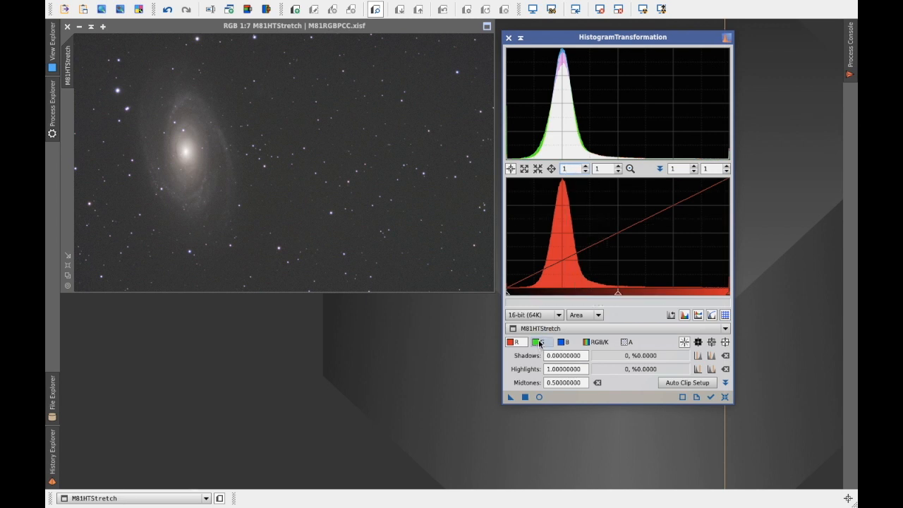
{"action": "left_click", "coordinate": [542, 341]}
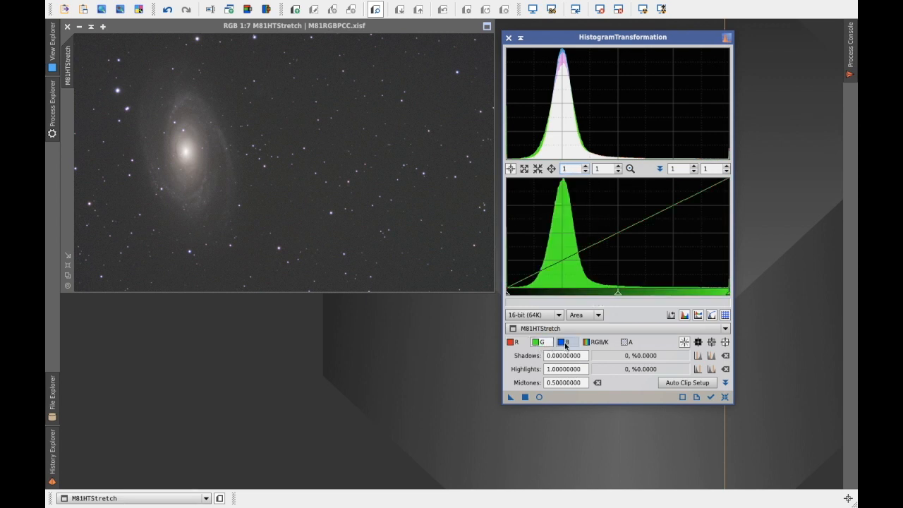
{"action": "left_click", "coordinate": [567, 341]}
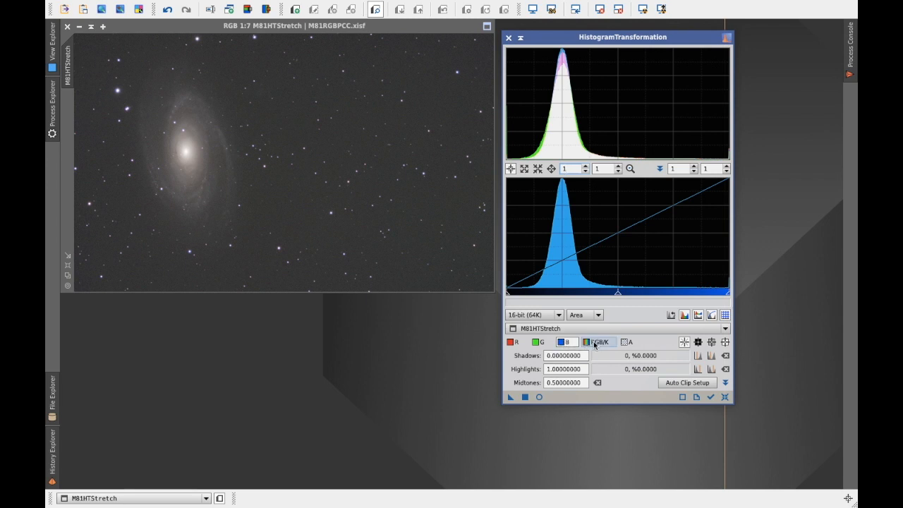
{"action": "left_click", "coordinate": [599, 341]}
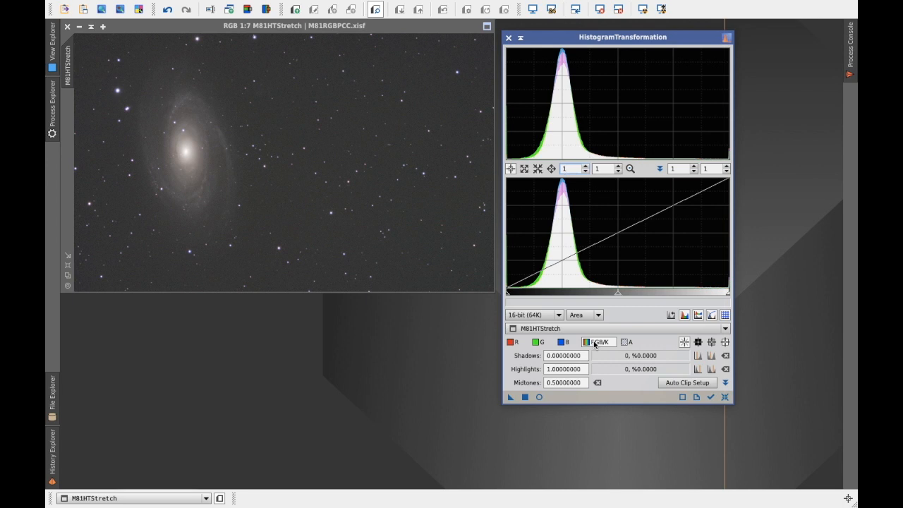
{"action": "mouse_move", "coordinate": [443, 389]}
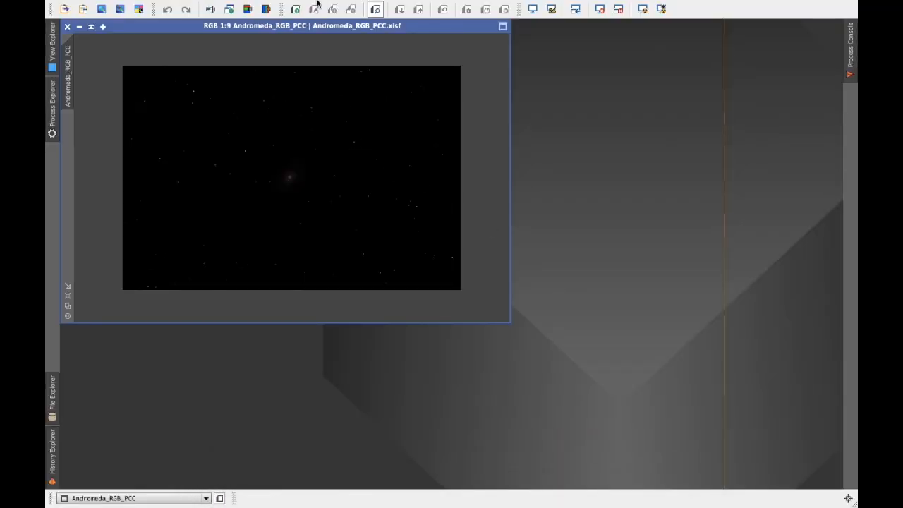
Launch MaskedStretch beside the Andromeda image and set Iterations to 150.
{"action": "left_click", "coordinate": [316, 6]}
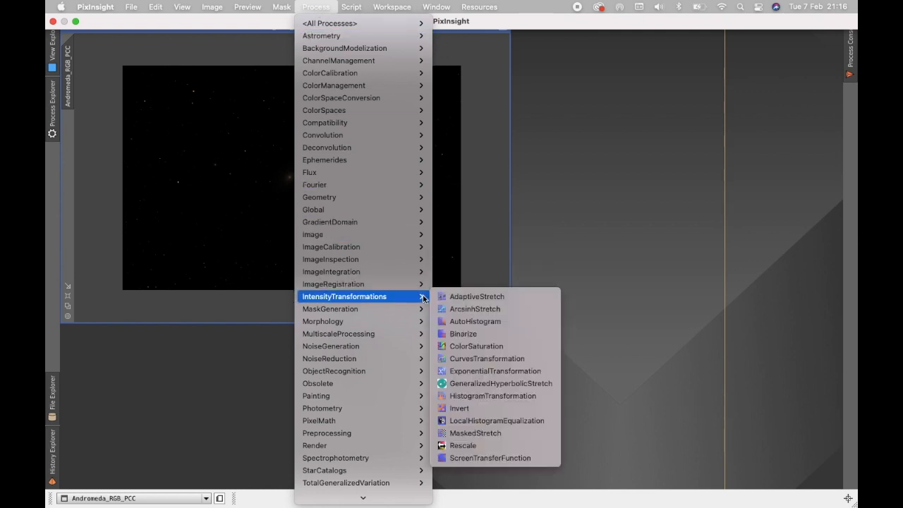
{"action": "mouse_move", "coordinate": [474, 432]}
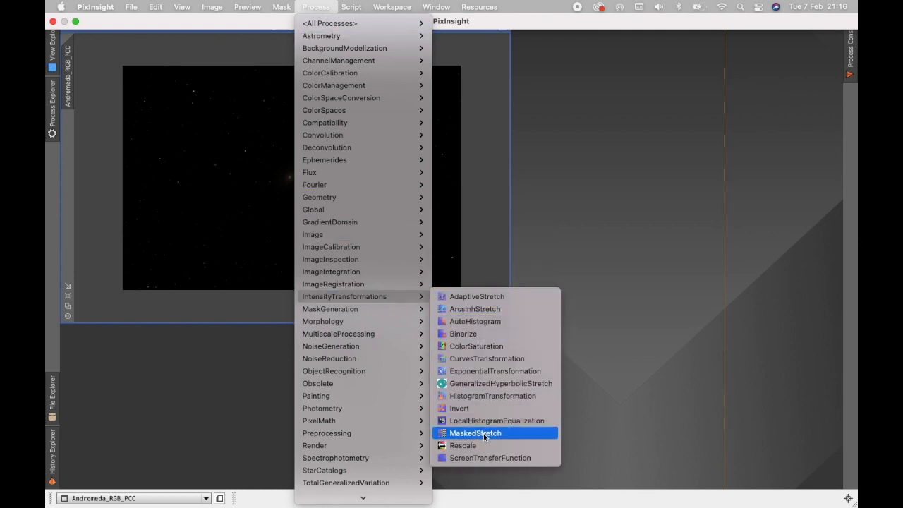
{"action": "left_click", "coordinate": [474, 431]}
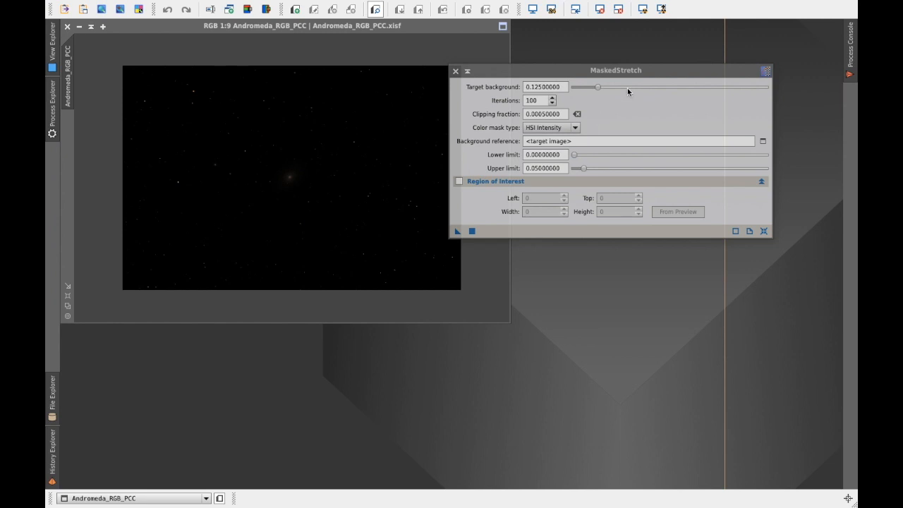
{"action": "left_click_drag", "start_coordinate": [627, 70], "coordinate": [691, 65]}
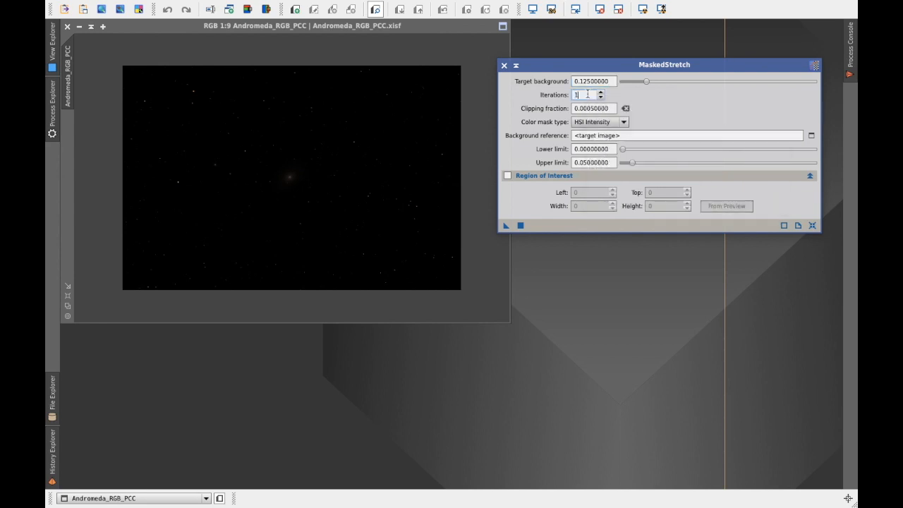
{"action": "type", "text": "150"}
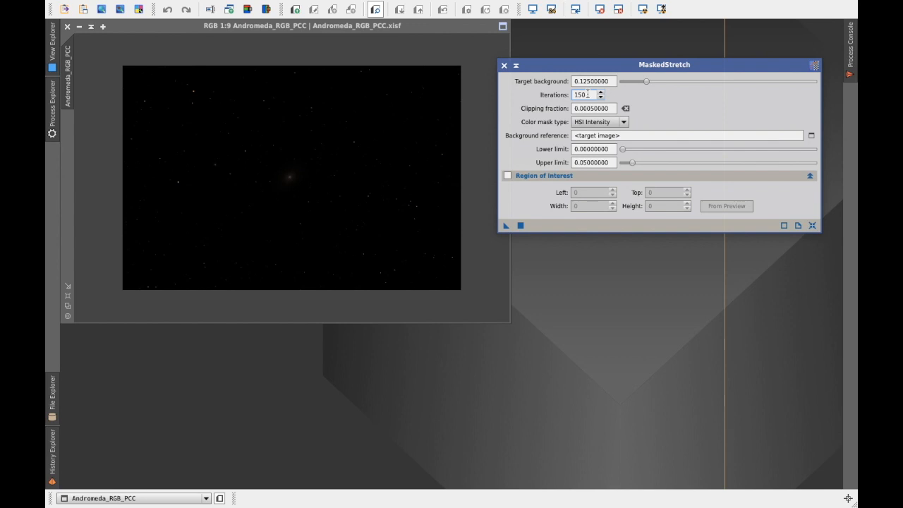
{"action": "left_click", "coordinate": [689, 136]}
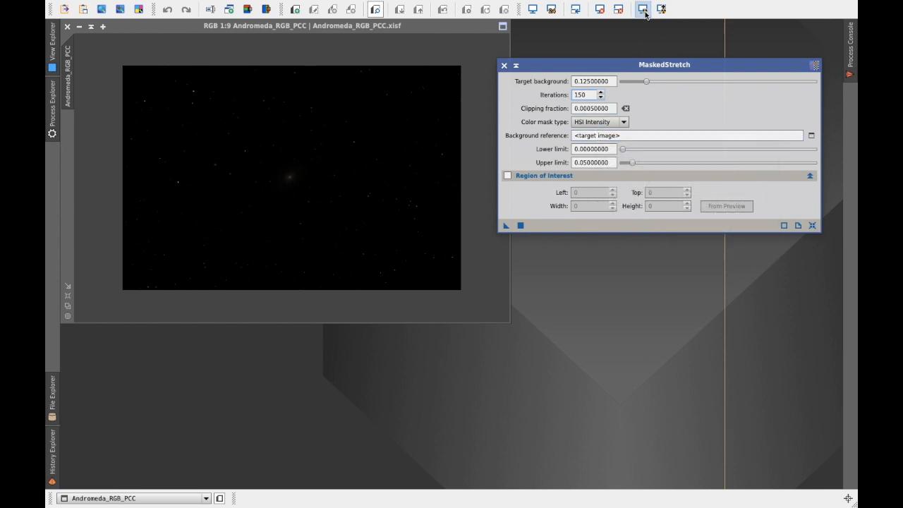
Screen-stretch Andromeda_RGB_PCC and outline a star-free sky patch as Preview01.
{"action": "left_click", "coordinate": [642, 9]}
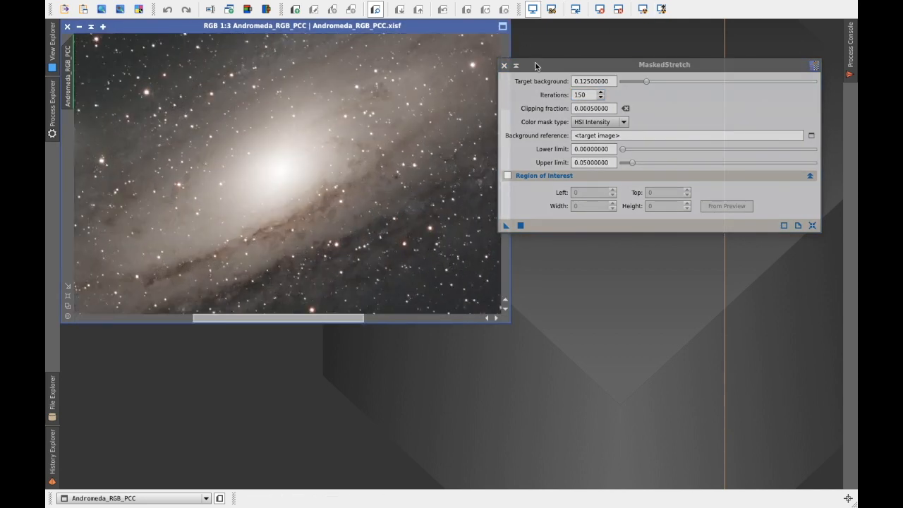
{"action": "left_click_drag", "start_coordinate": [663, 65], "coordinate": [705, 67]}
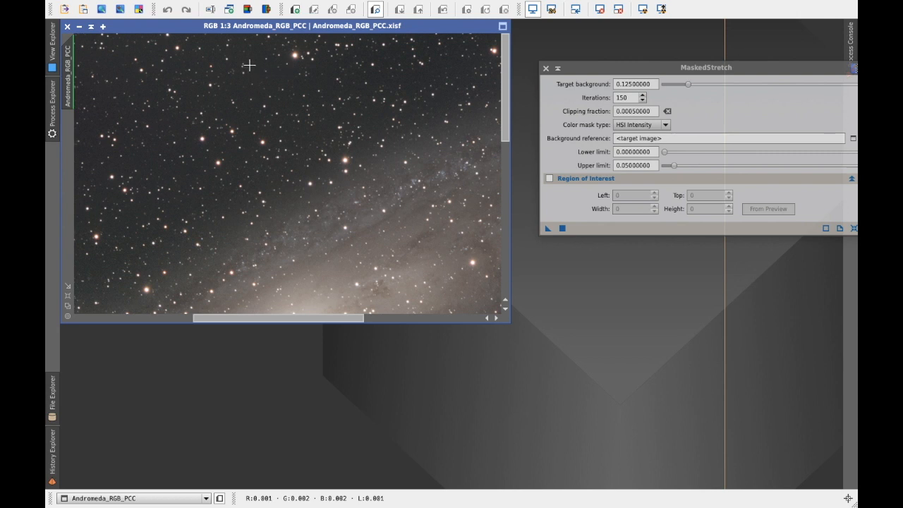
{"action": "mouse_move", "coordinate": [249, 59]}
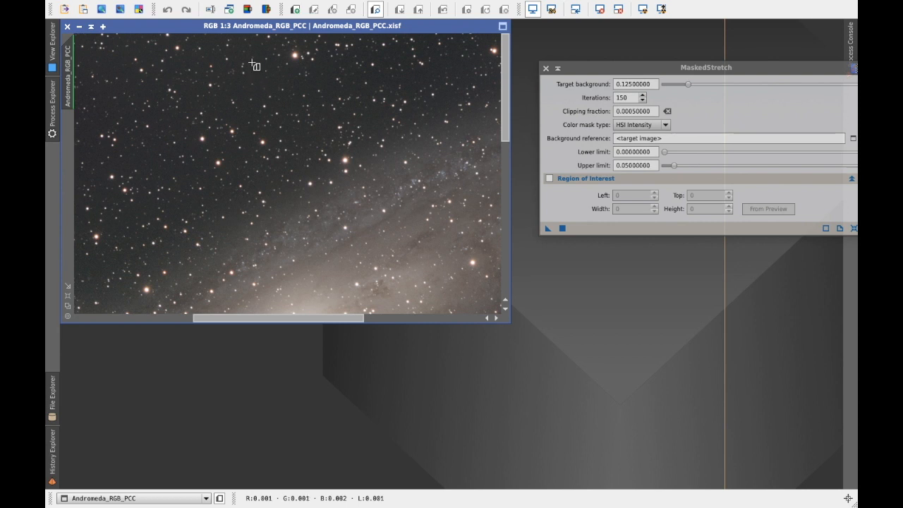
{"action": "left_click_drag", "start_coordinate": [252, 63], "coordinate": [271, 96]}
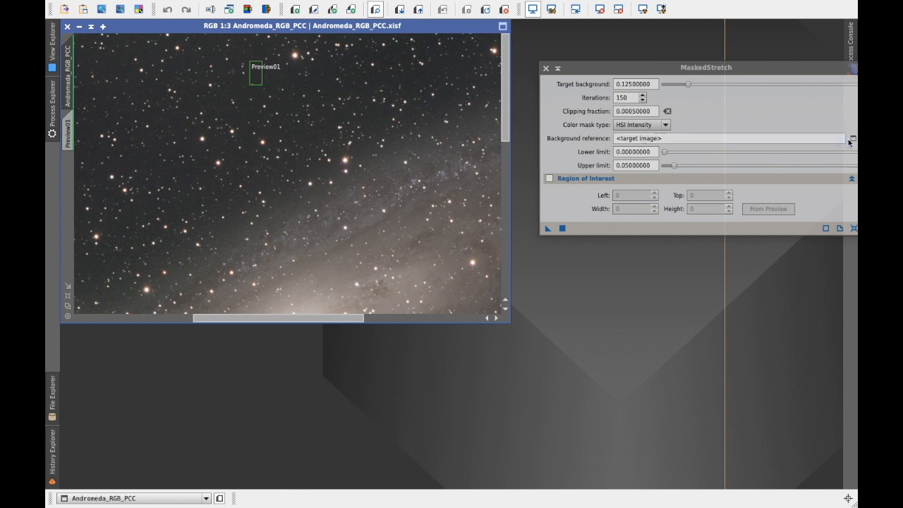
Set Preview01 as MaskedStretch's background reference.
{"action": "left_click", "coordinate": [853, 139]}
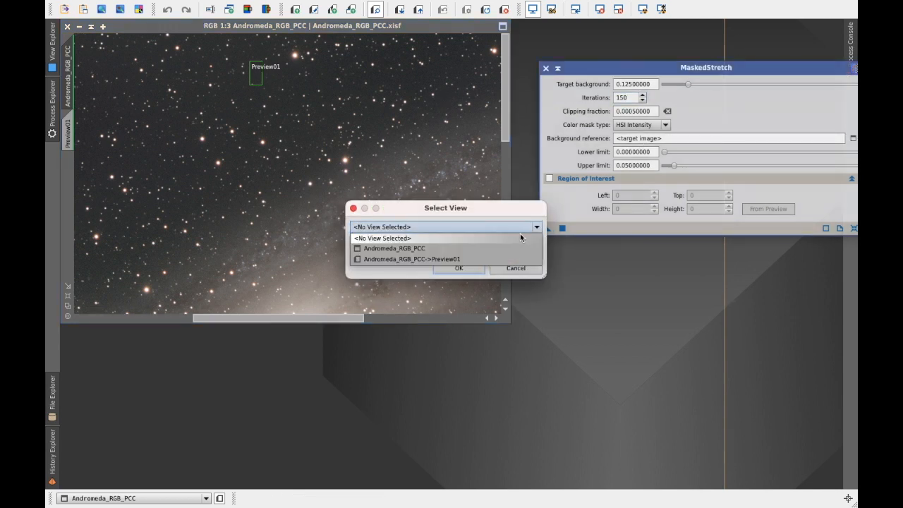
{"action": "left_click", "coordinate": [412, 259]}
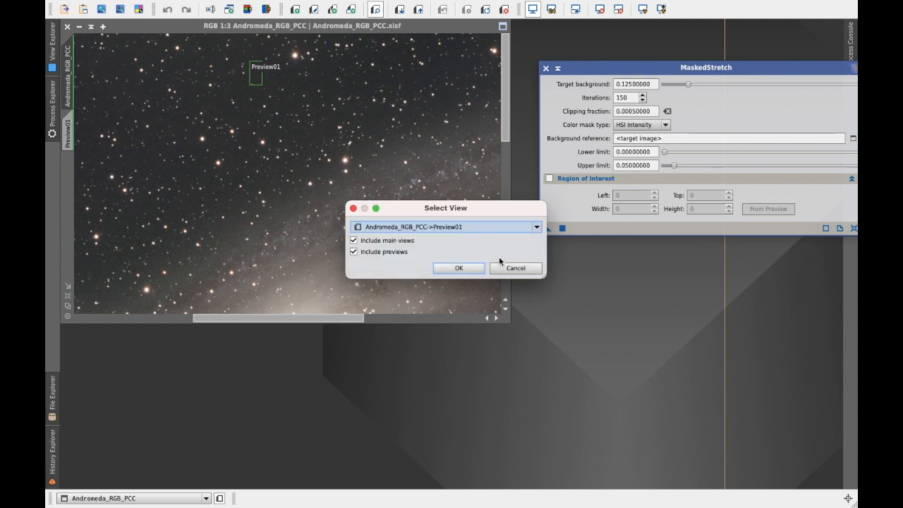
{"action": "left_click", "coordinate": [458, 268]}
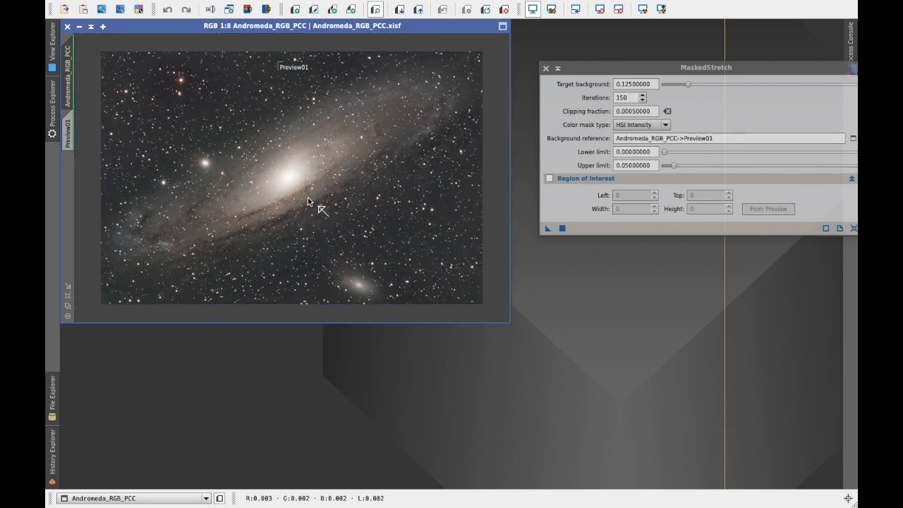
{"action": "mouse_move", "coordinate": [302, 198]}
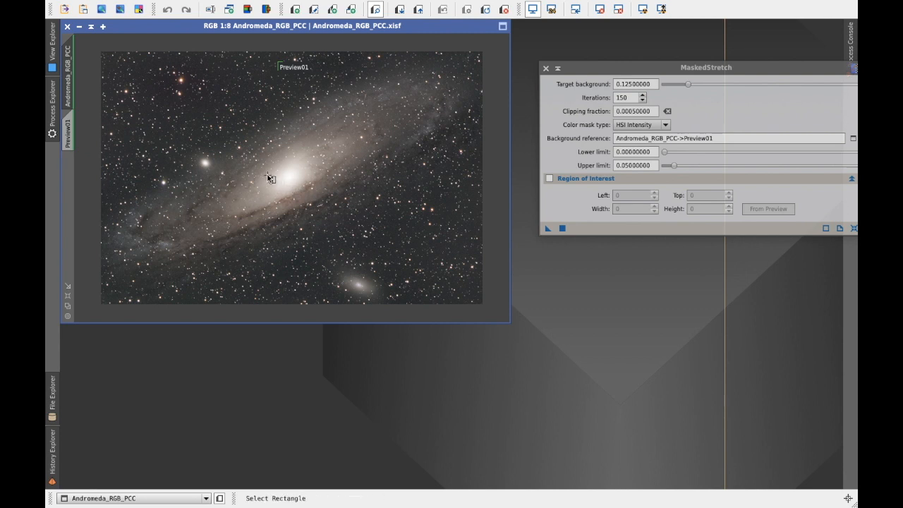
Outline Preview02 over the galaxy's lower disc and enable Region of Interest.
{"action": "left_click_drag", "start_coordinate": [268, 177], "coordinate": [409, 249]}
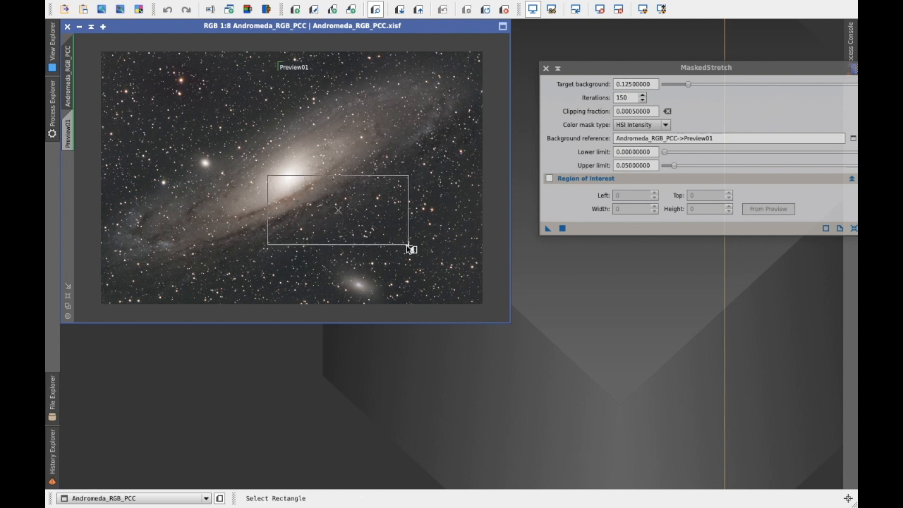
{"action": "left_click_drag", "start_coordinate": [266, 178], "coordinate": [408, 245]}
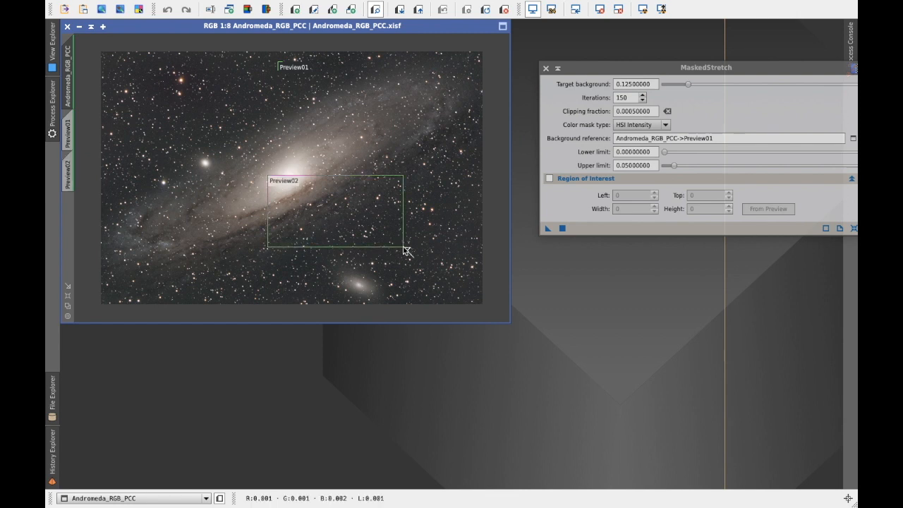
{"action": "mouse_move", "coordinate": [110, 142]}
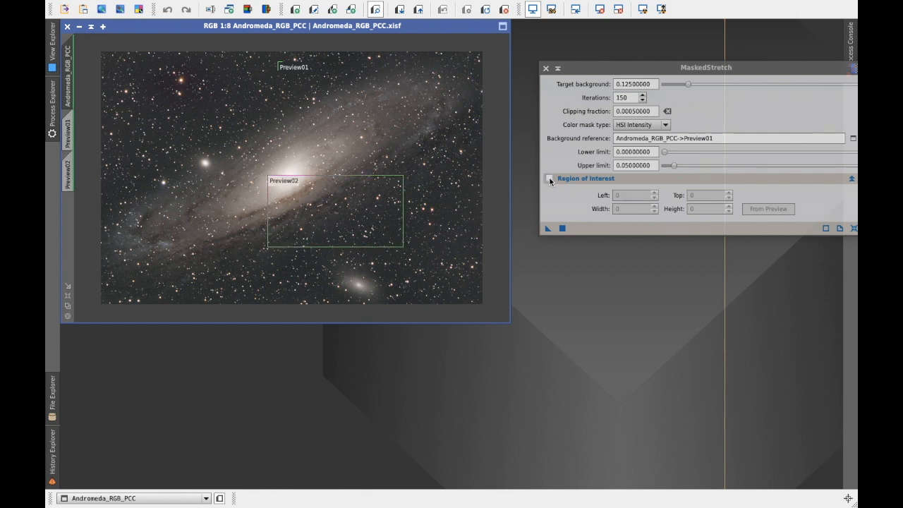
{"action": "left_click", "coordinate": [549, 178]}
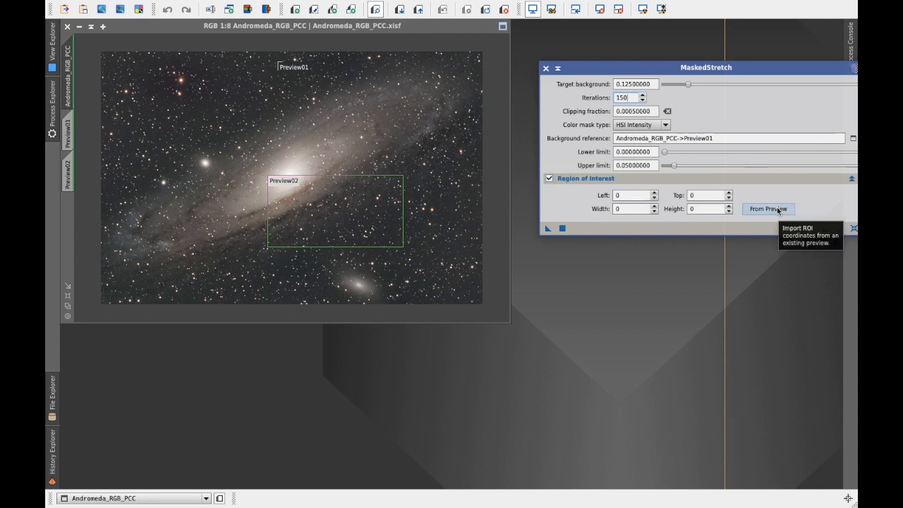
Fill the region of interest from Andromeda_RGB_PCC->Preview02.
{"action": "left_click", "coordinate": [767, 209]}
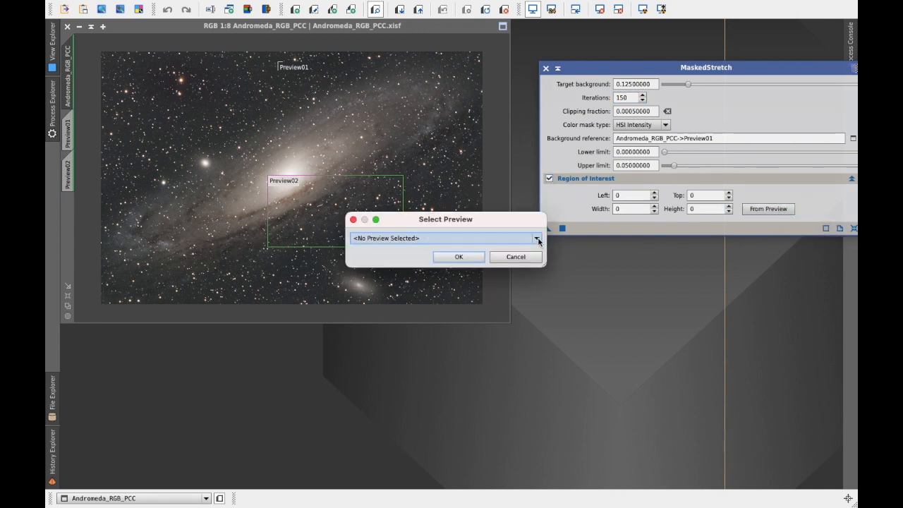
{"action": "left_click", "coordinate": [536, 237]}
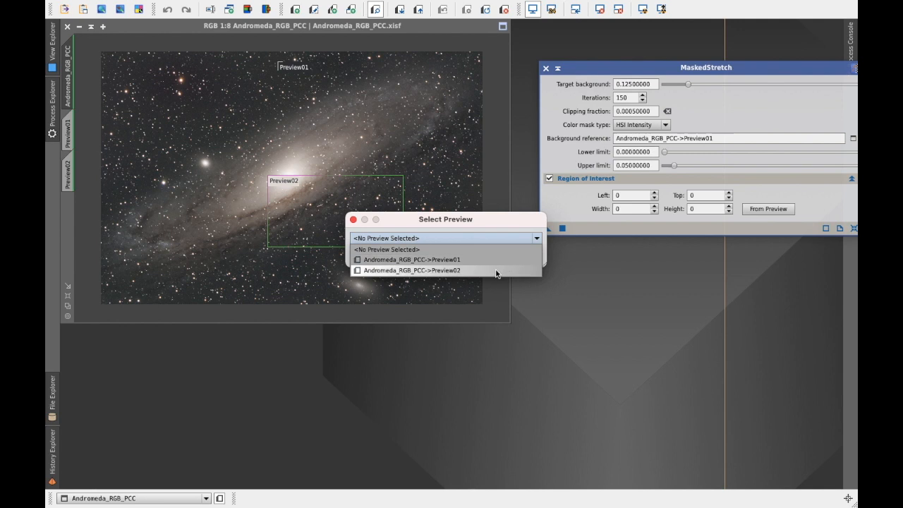
{"action": "left_click", "coordinate": [412, 271]}
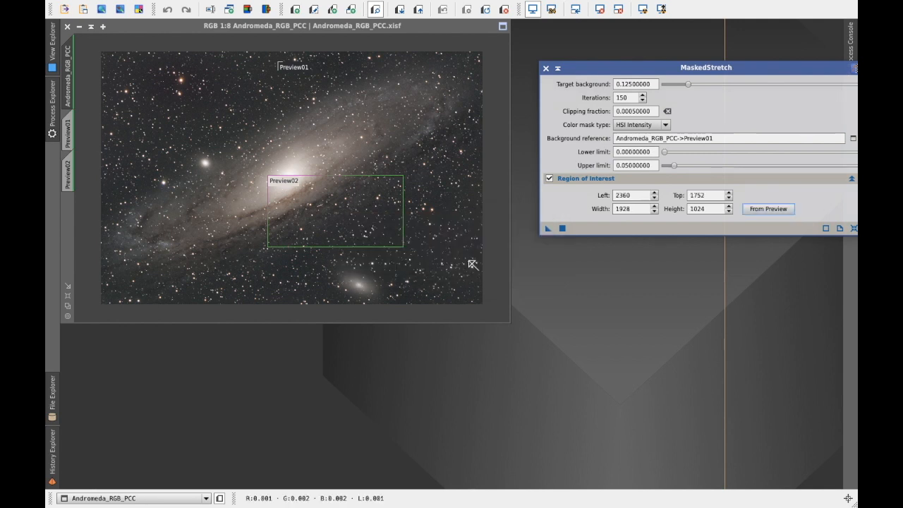
{"action": "mouse_move", "coordinate": [158, 115]}
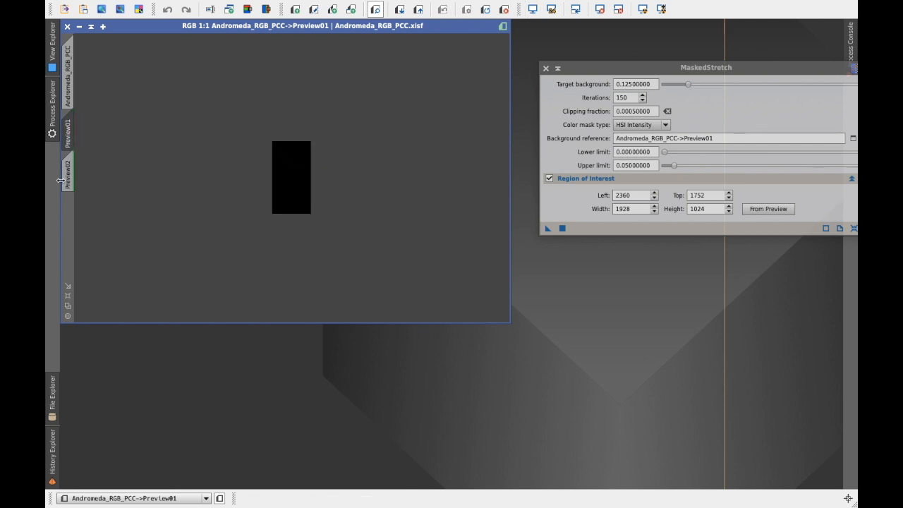
Display Preview02 showing the galaxy's outer disc and its stars.
{"action": "left_click", "coordinate": [67, 169]}
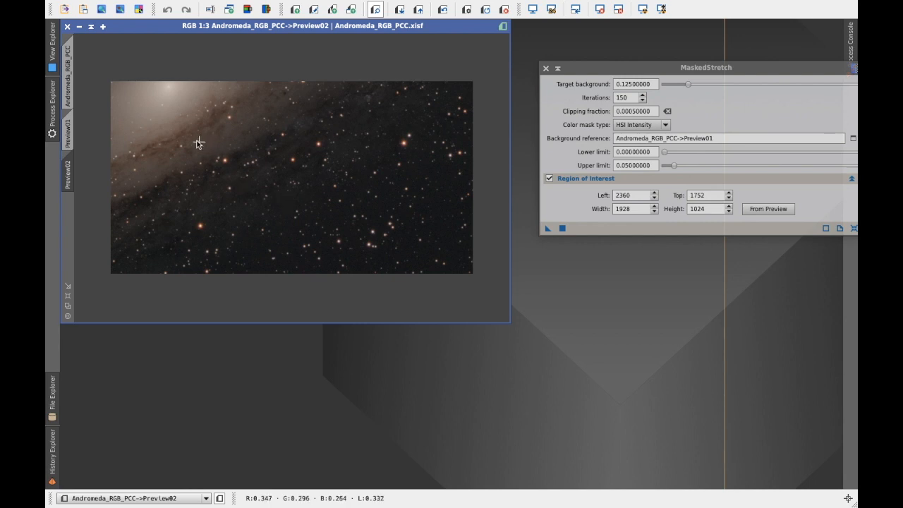
{"action": "mouse_move", "coordinate": [65, 70]}
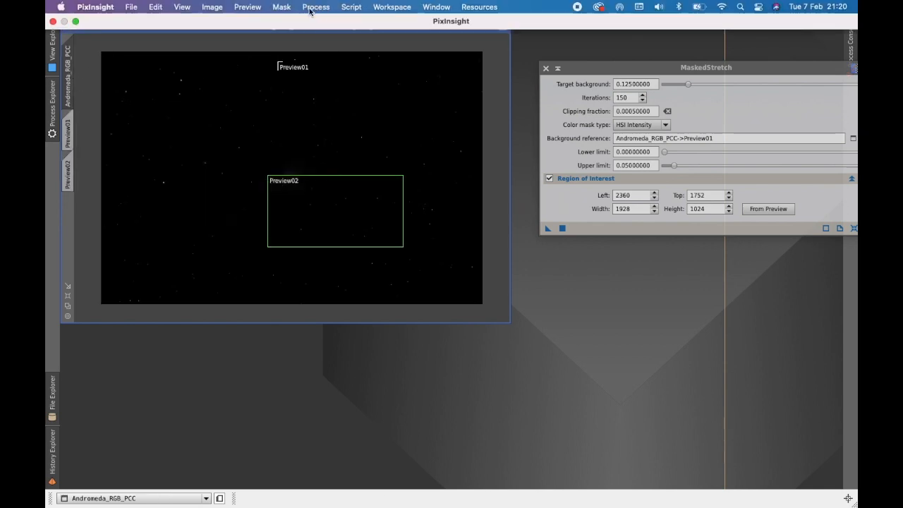
Apply MaskedStretch to the full Andromeda_RGB_PCC view.
{"action": "left_click", "coordinate": [247, 6]}
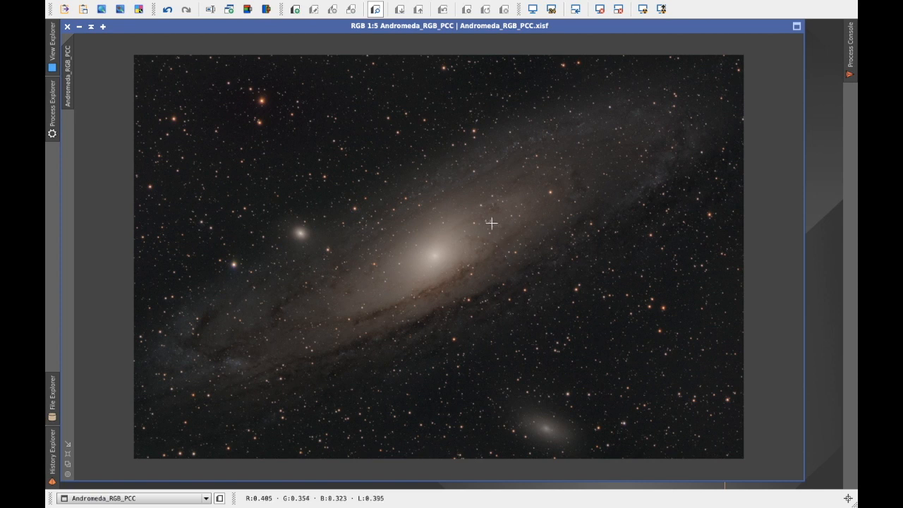
{"action": "mouse_move", "coordinate": [406, 251]}
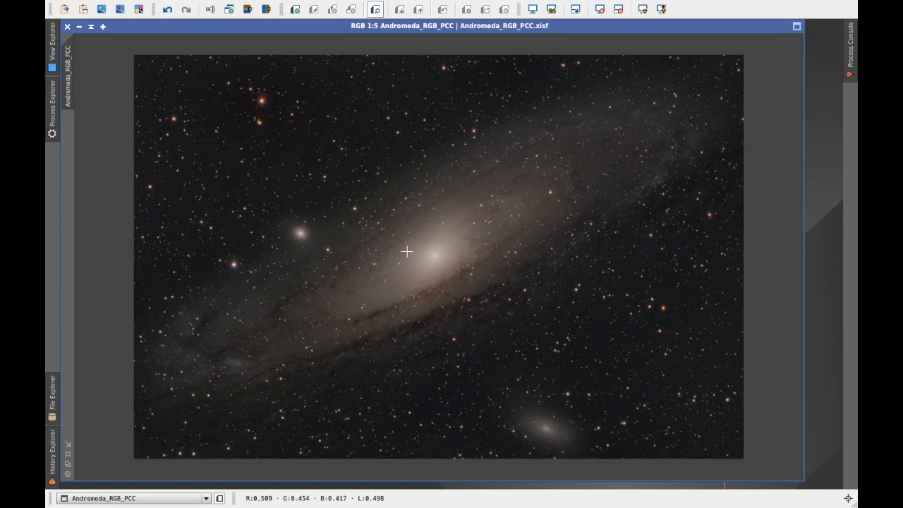
{"action": "mouse_move", "coordinate": [432, 243]}
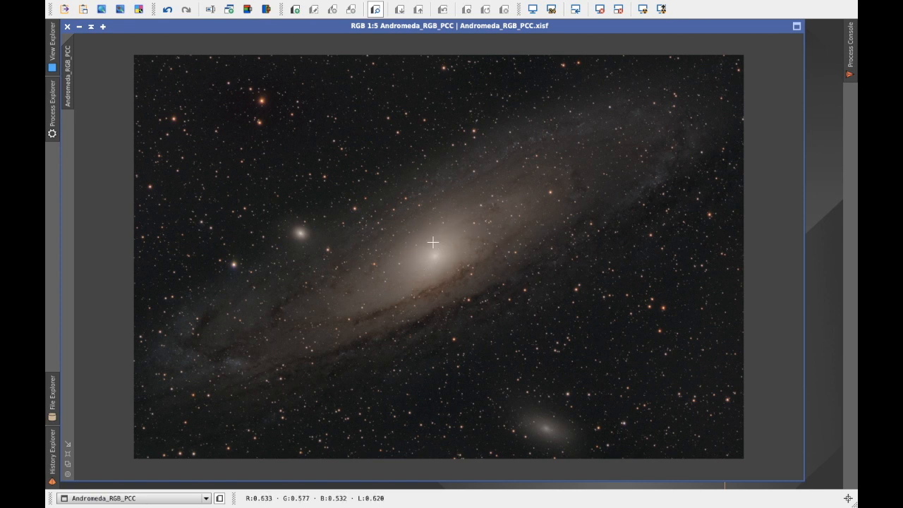
{"action": "mouse_move", "coordinate": [469, 237]}
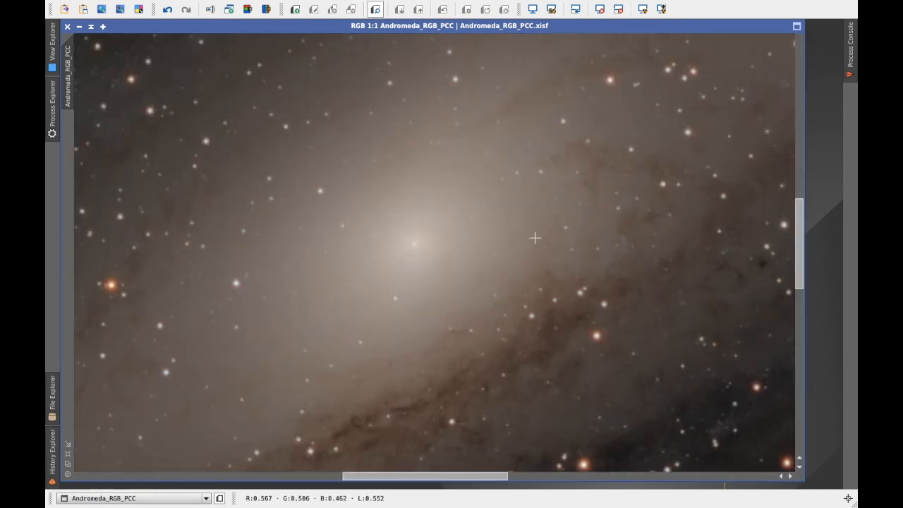
{"action": "mouse_move", "coordinate": [679, 192]}
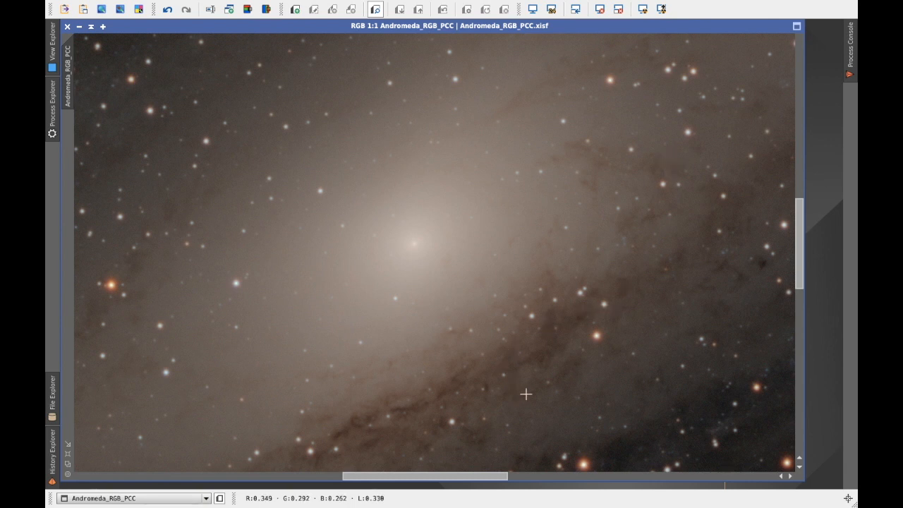
{"action": "mouse_move", "coordinate": [280, 323]}
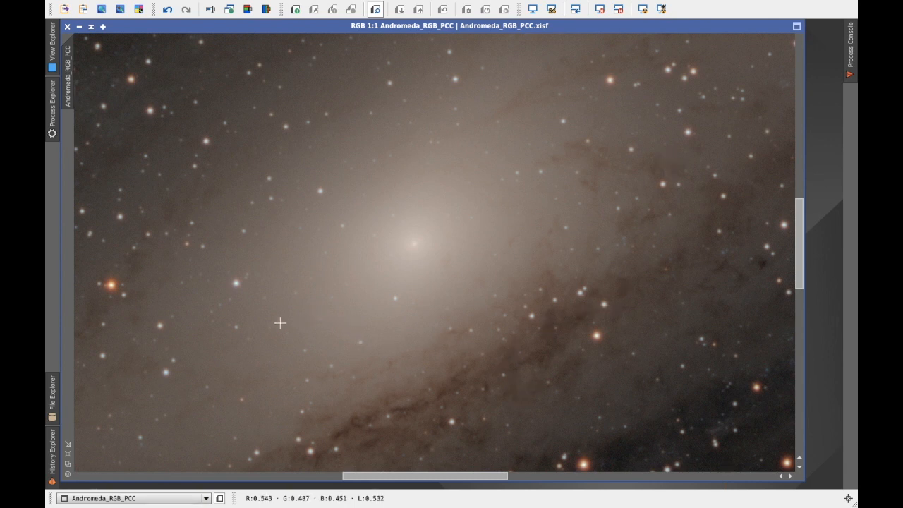